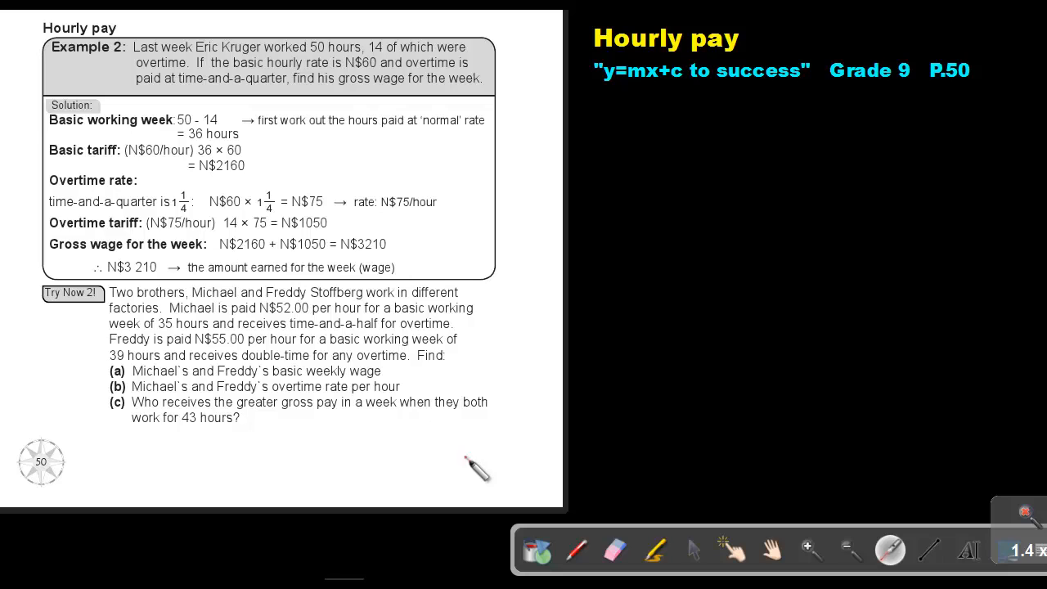
pyautogui.moveTo(630, 98)
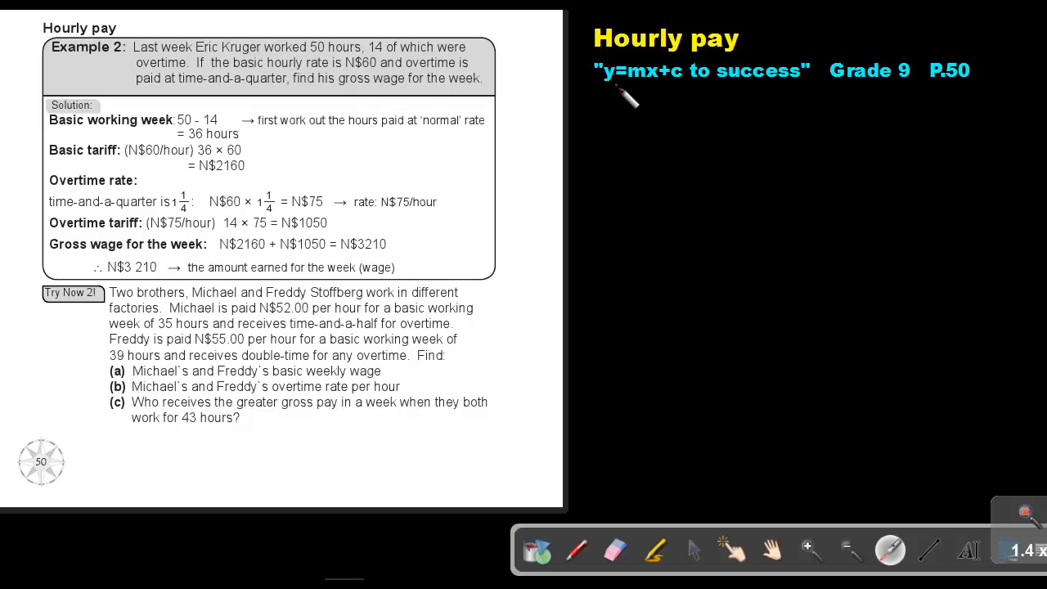
pyautogui.moveTo(793, 98)
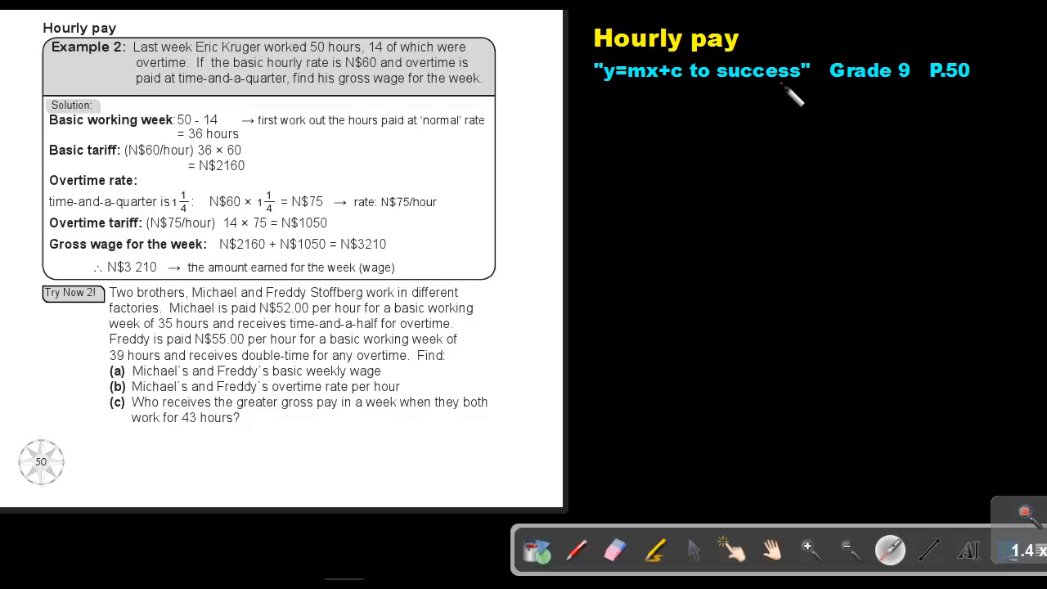
pyautogui.moveTo(143, 49)
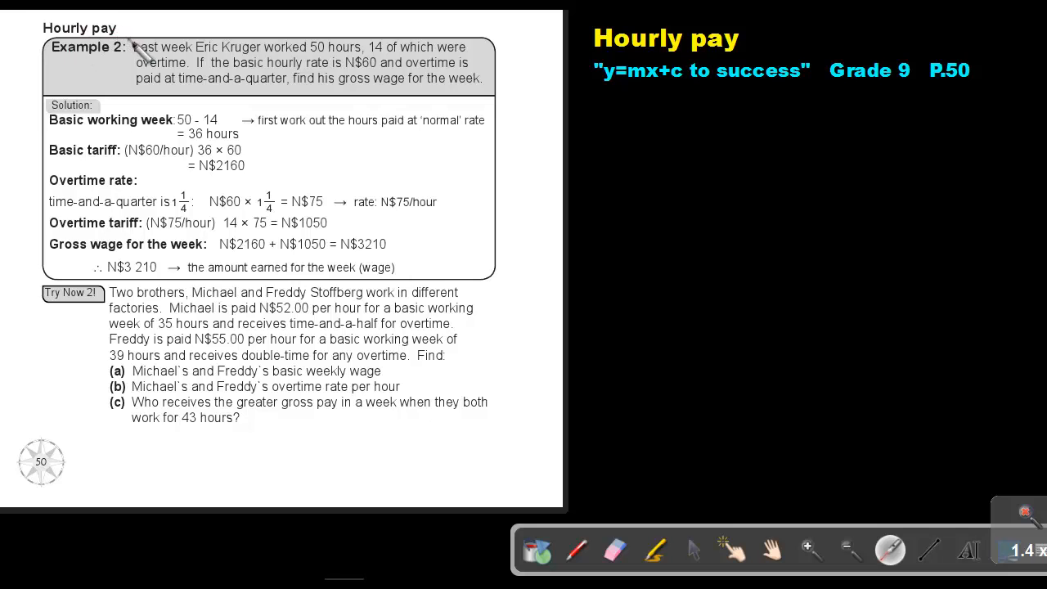
pyautogui.moveTo(274, 61)
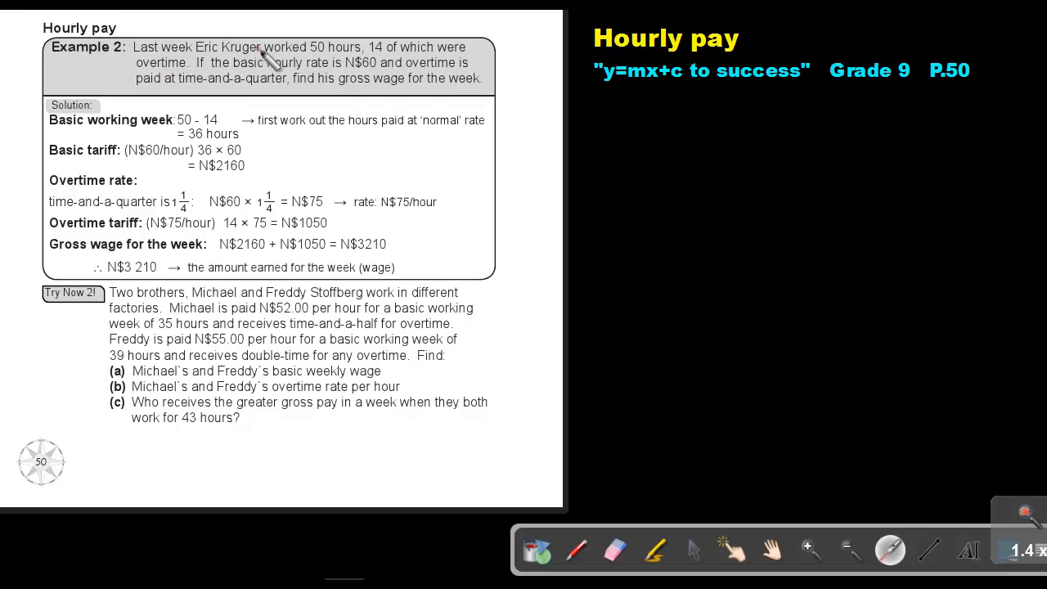
pyautogui.moveTo(392, 66)
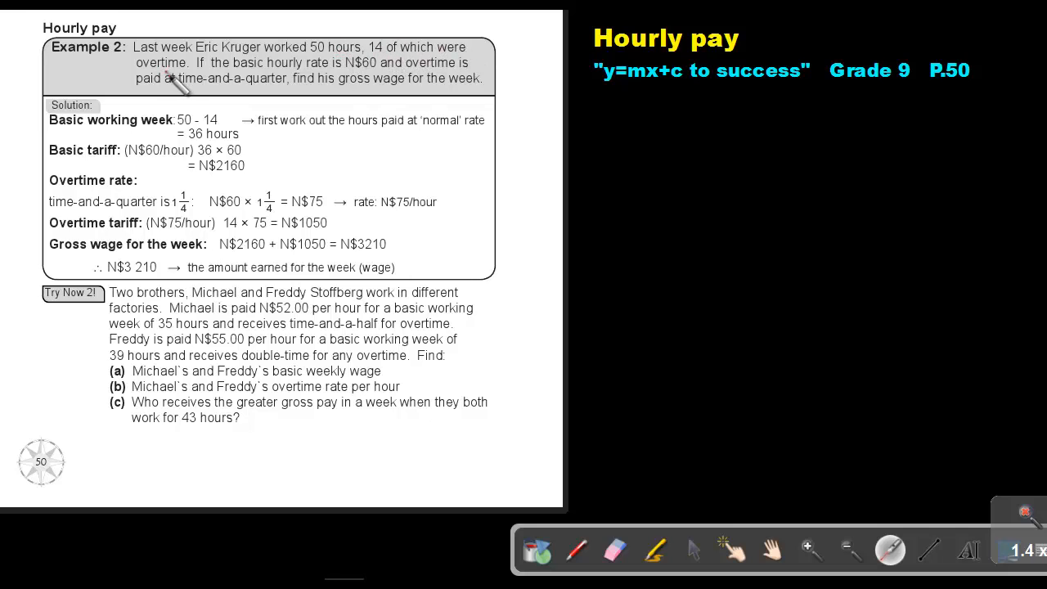
pyautogui.moveTo(307, 74)
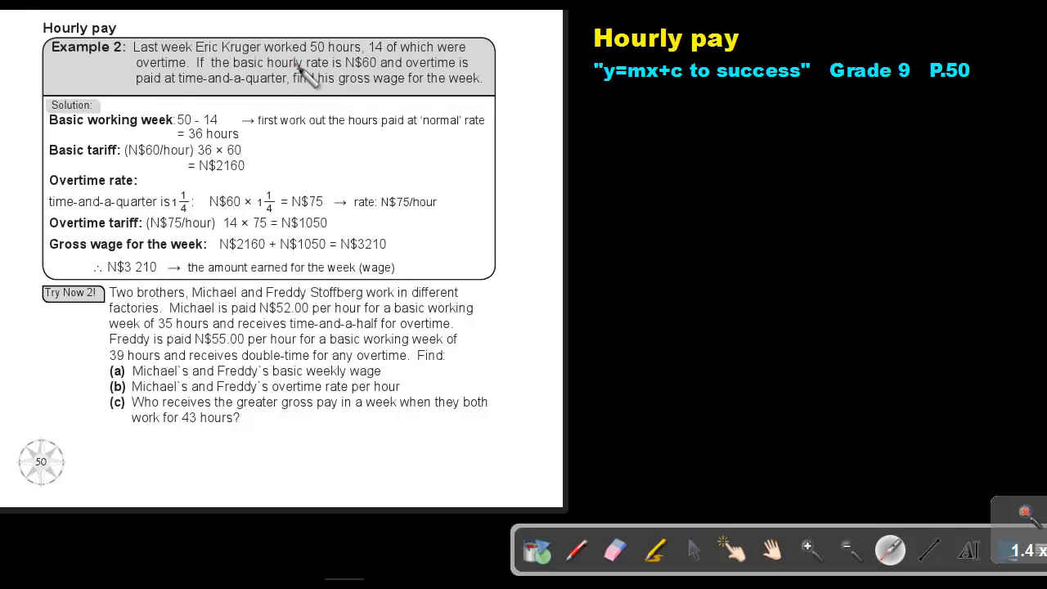
pyautogui.moveTo(380, 82)
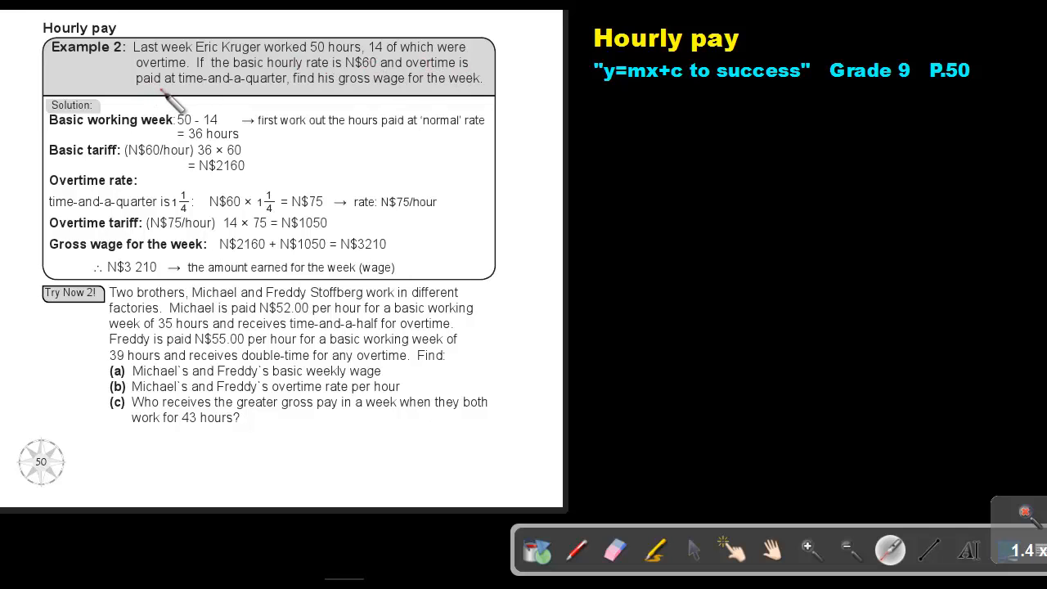
pyautogui.moveTo(331, 98)
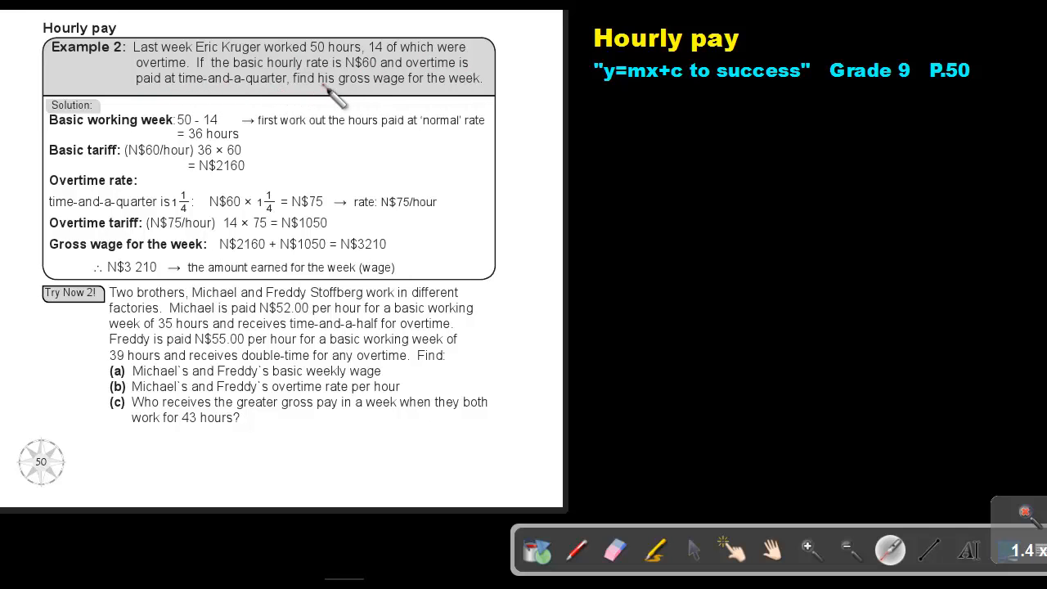
pyautogui.moveTo(487, 94)
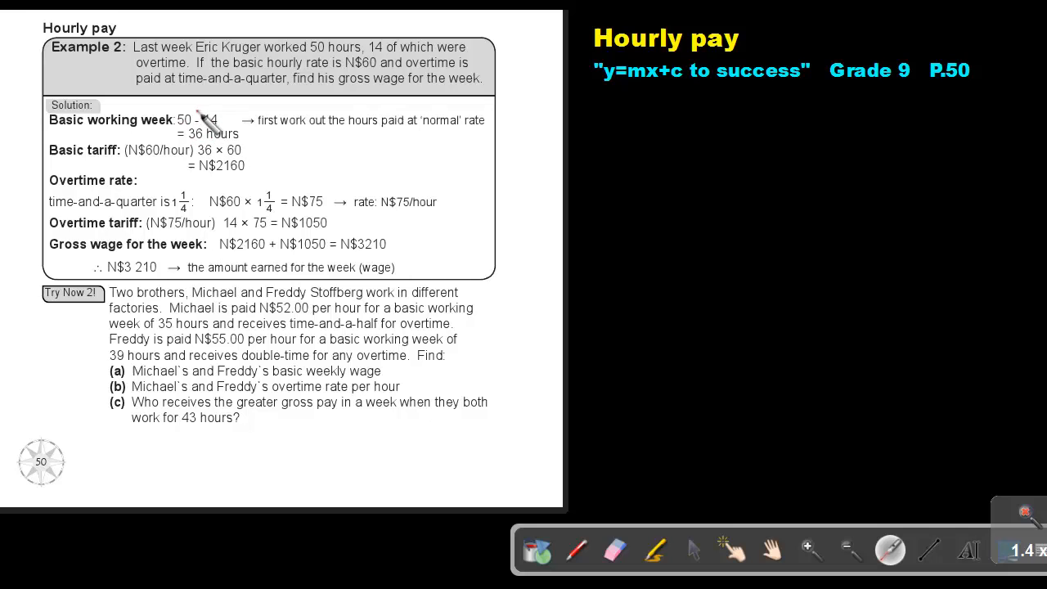
pyautogui.moveTo(135, 159)
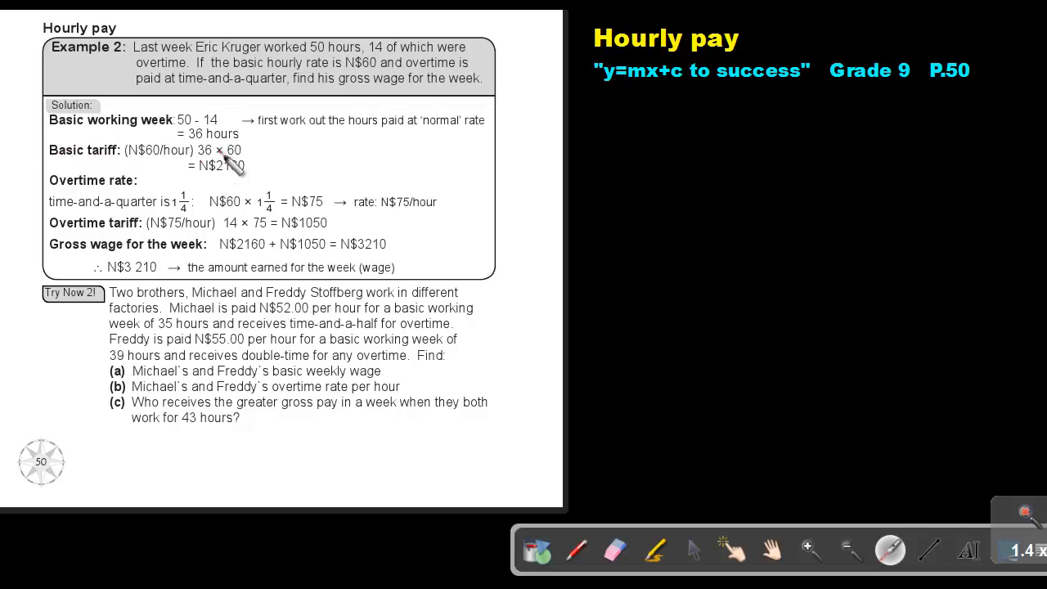
pyautogui.moveTo(246, 172)
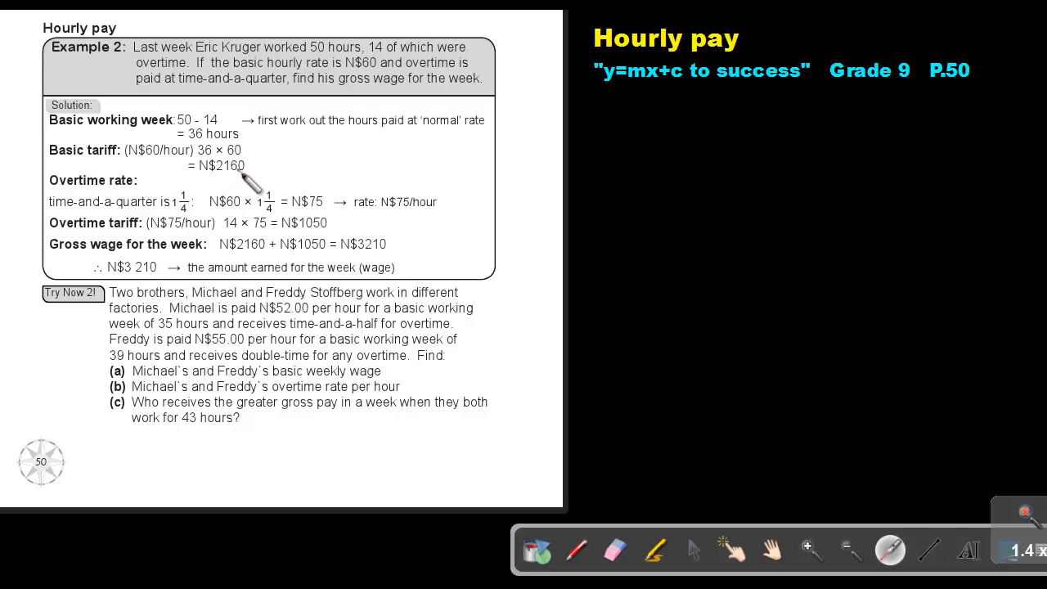
pyautogui.moveTo(95, 197)
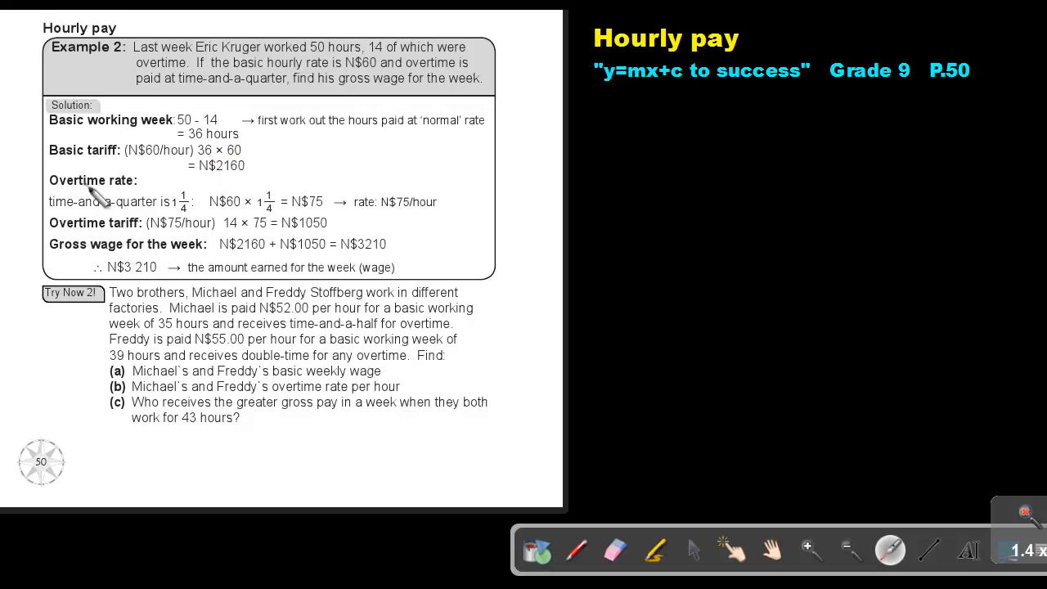
pyautogui.moveTo(111, 209)
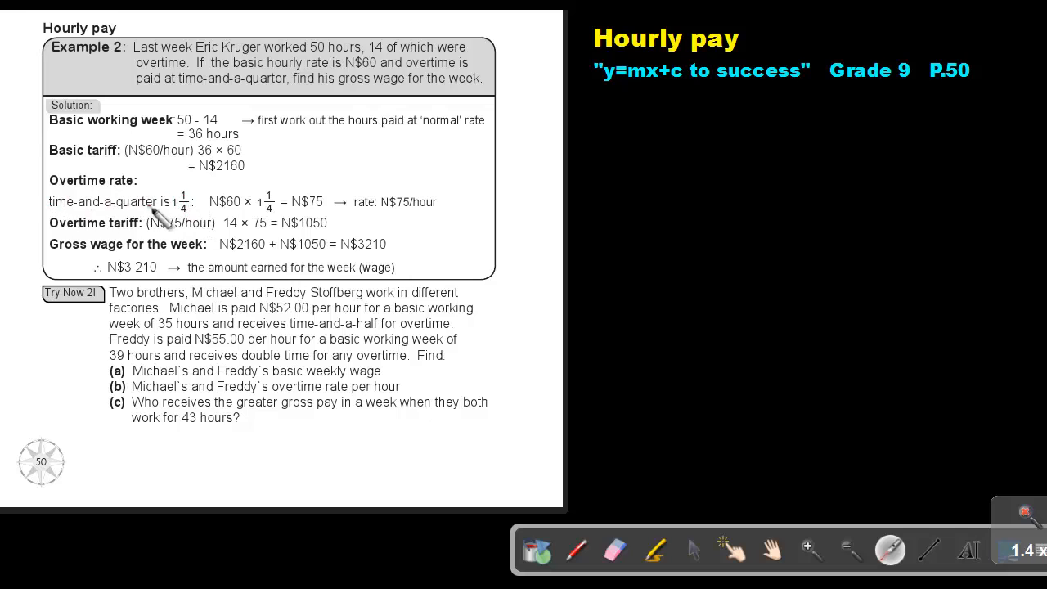
pyautogui.moveTo(61, 209)
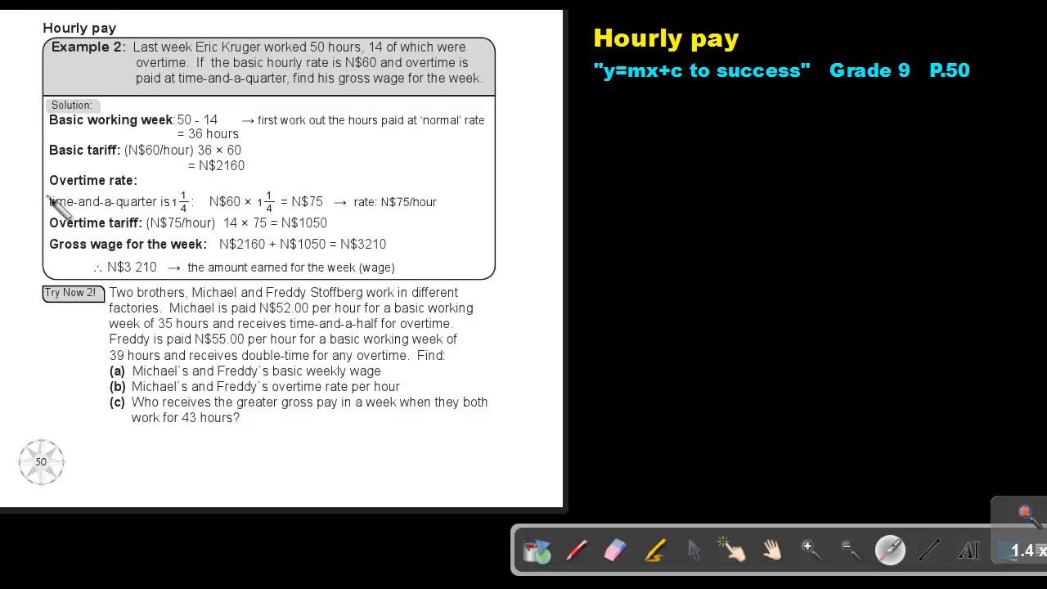
pyautogui.moveTo(205, 221)
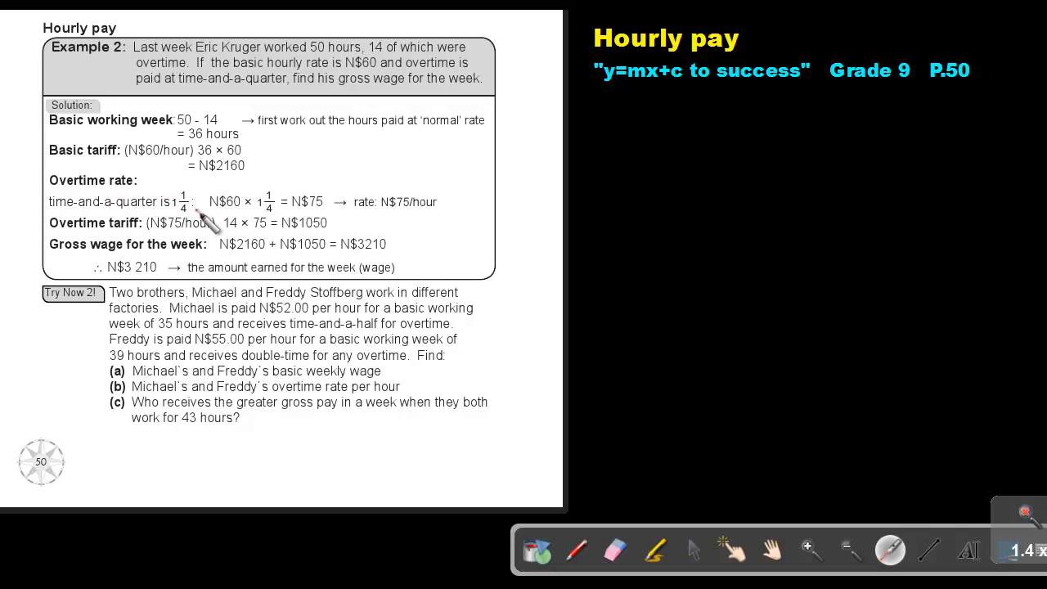
pyautogui.moveTo(152, 220)
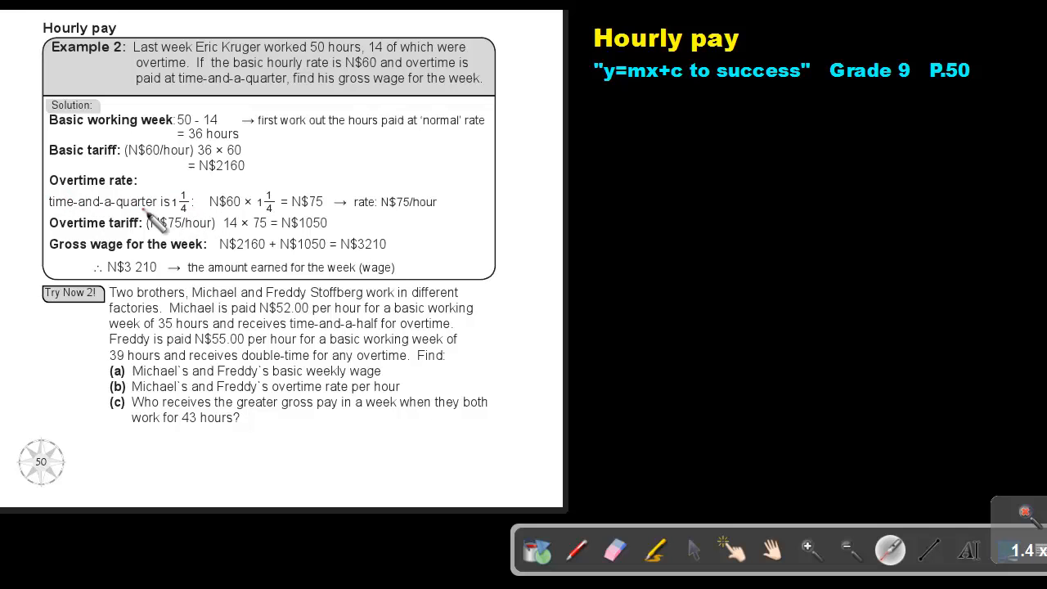
pyautogui.moveTo(201, 233)
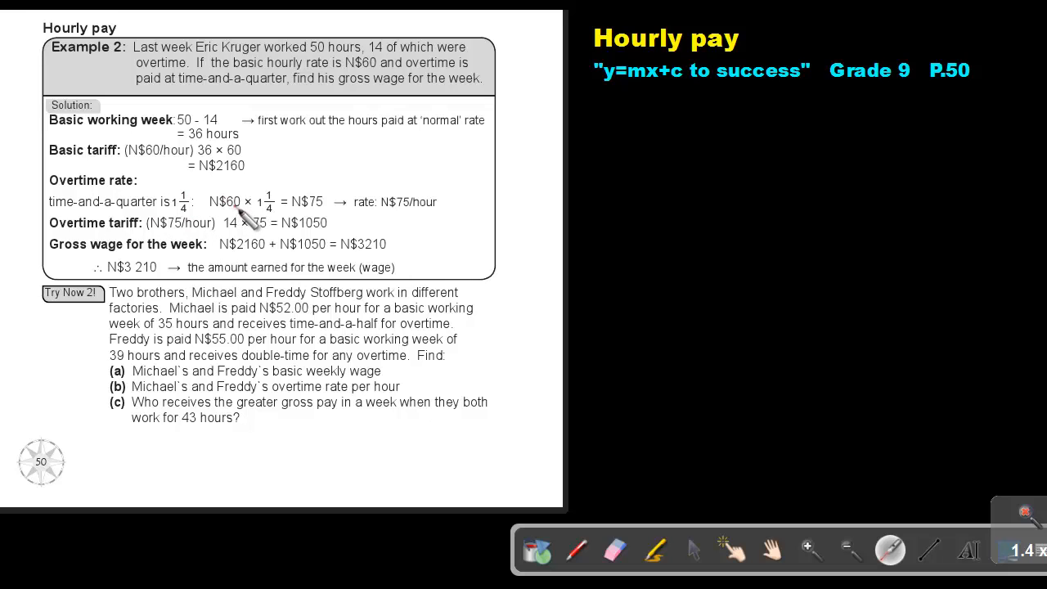
pyautogui.moveTo(287, 228)
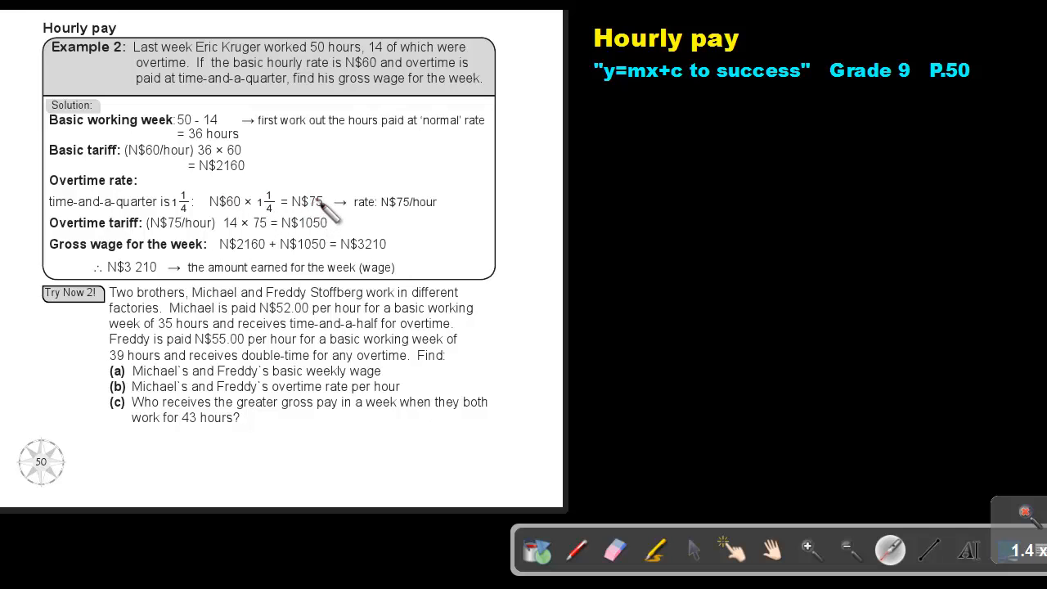
pyautogui.moveTo(147, 242)
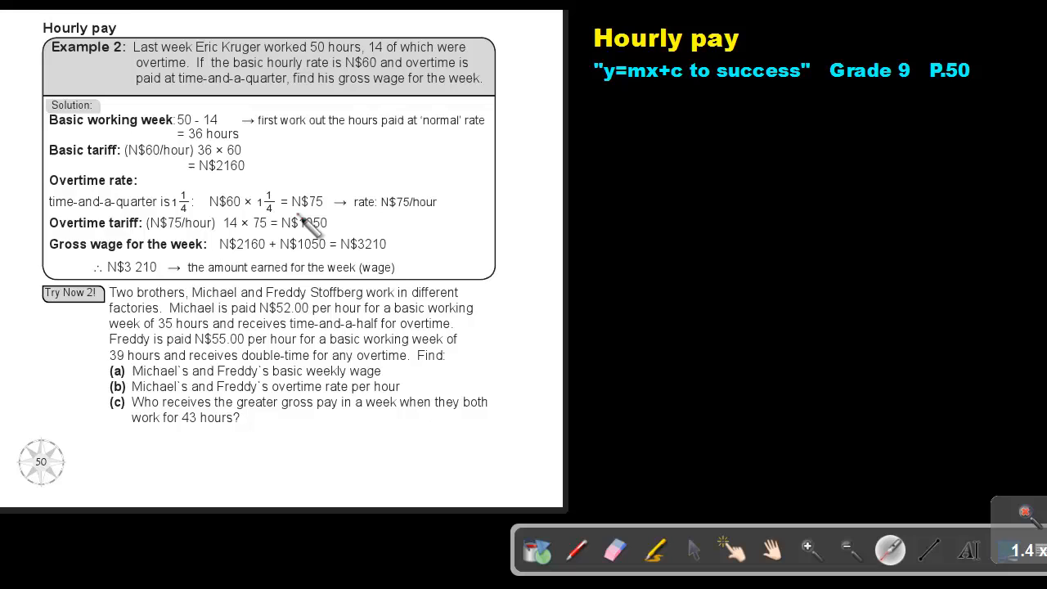
pyautogui.moveTo(327, 237)
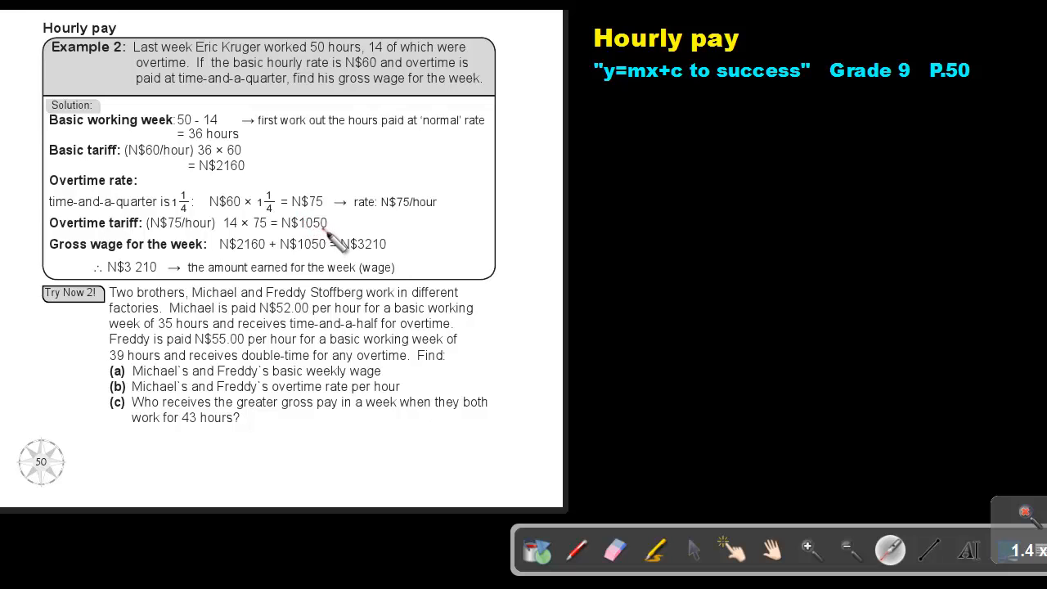
pyautogui.moveTo(86, 266)
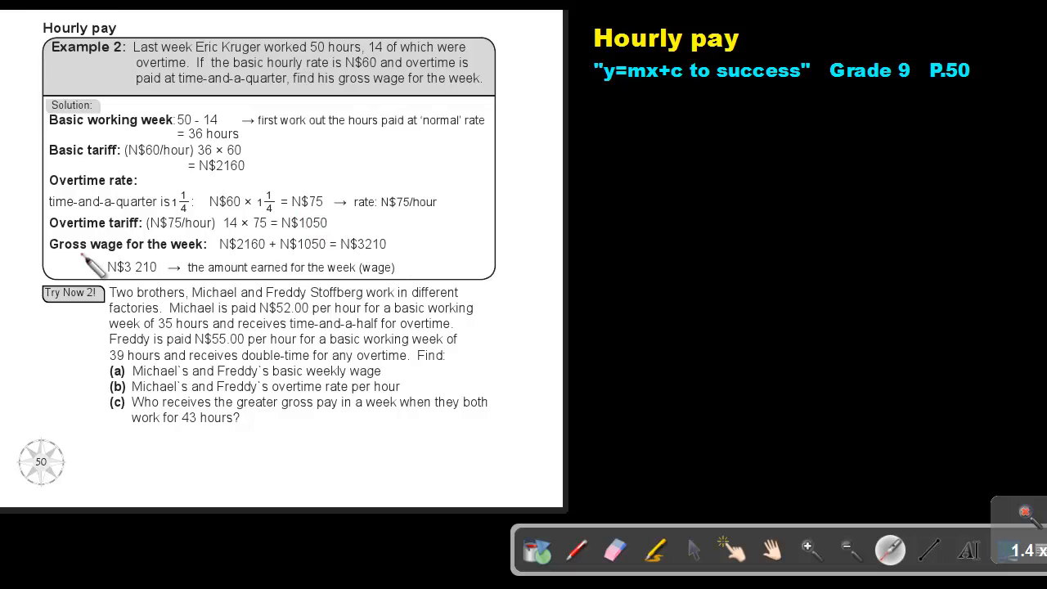
pyautogui.moveTo(261, 258)
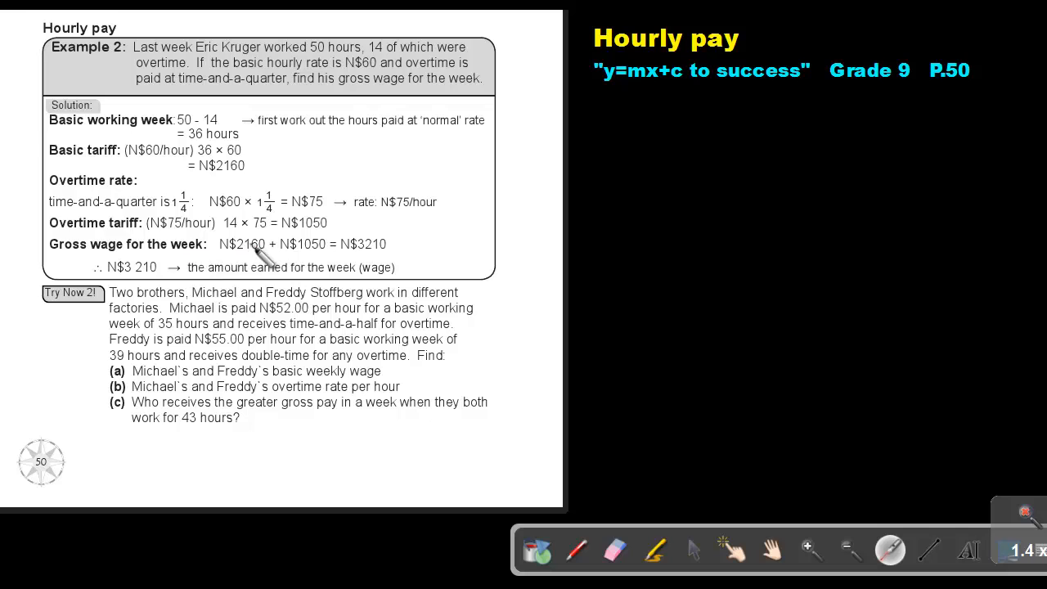
pyautogui.moveTo(307, 255)
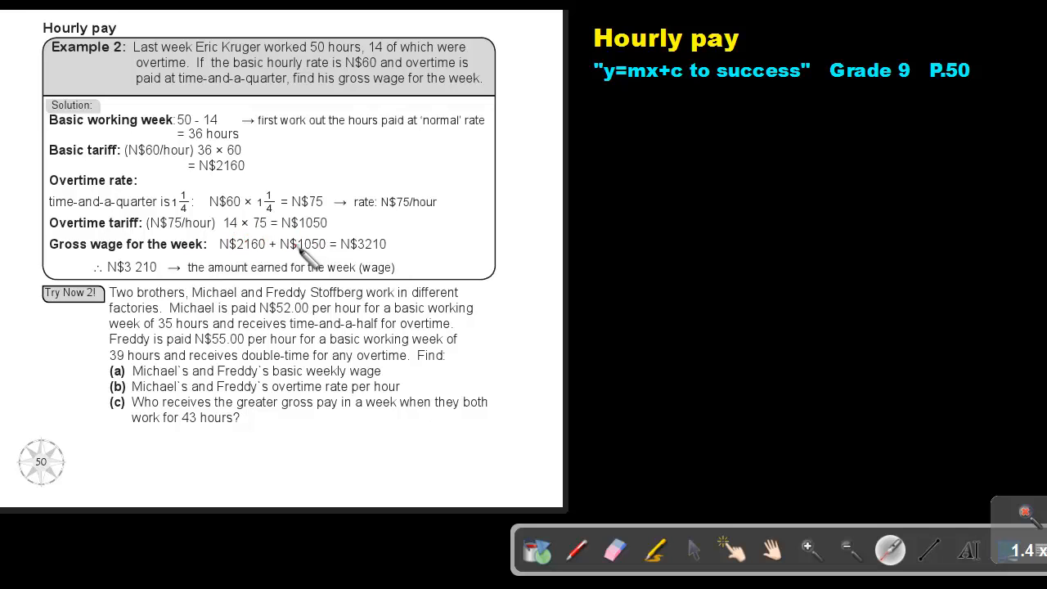
pyautogui.moveTo(364, 266)
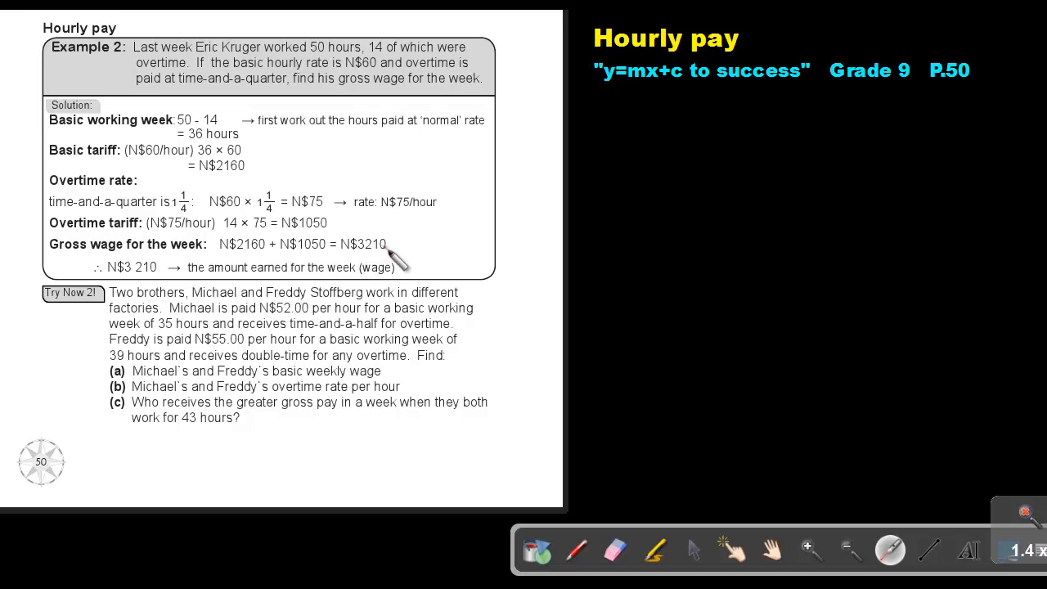
pyautogui.moveTo(368, 268)
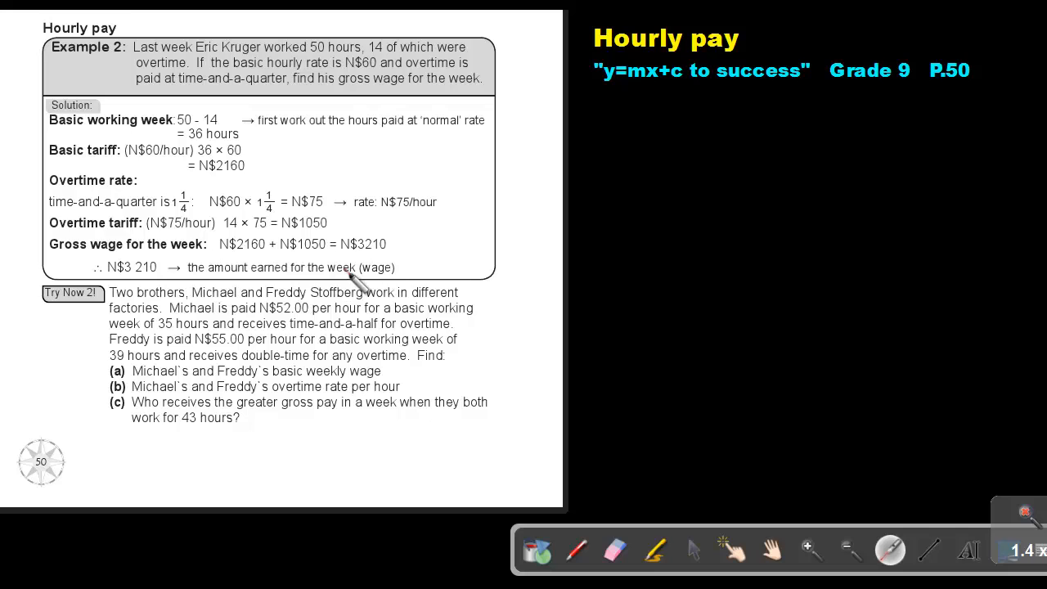
# Highlight the 'Try Now 2!' label and parts (a), (b), (c) in green, then return to the thin green pen
pyautogui.click(655, 550)
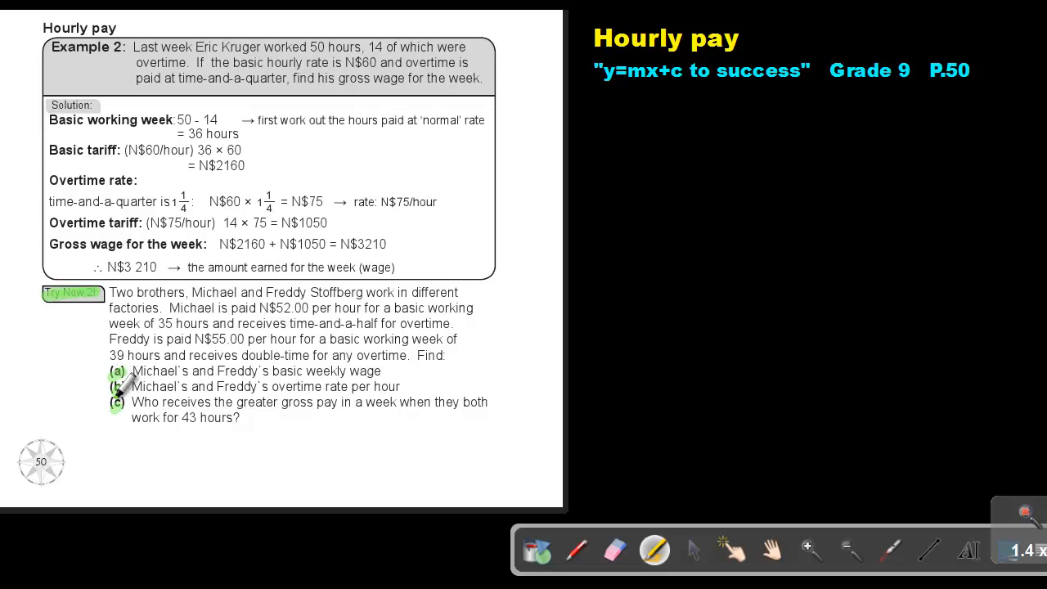
pyautogui.click(576, 549)
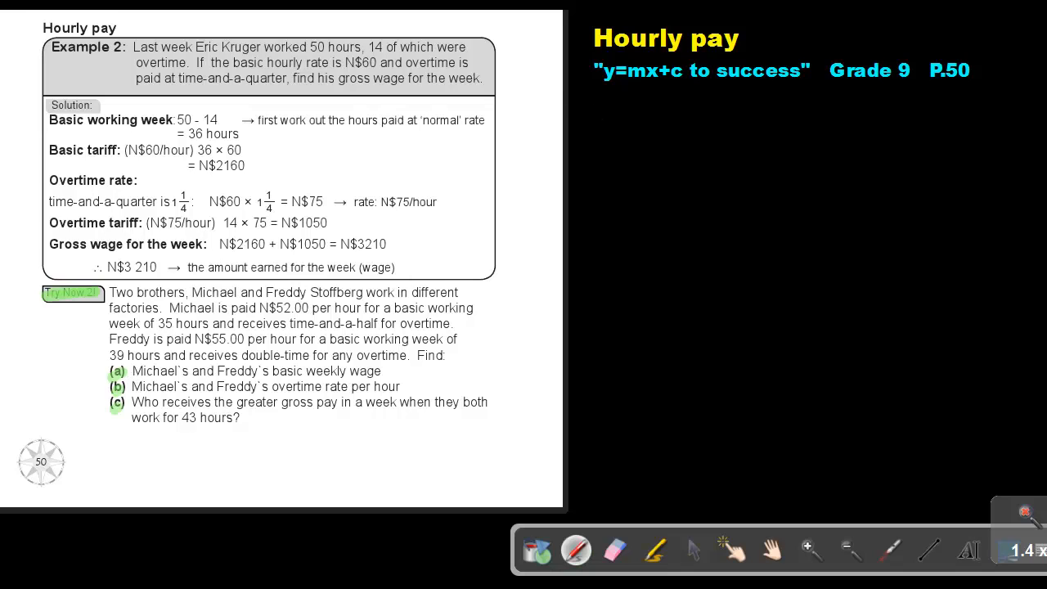
# Handwrite 'Try Now 2' in green under the Hourly pay title and underline it
pyautogui.moveTo(587, 111); pyautogui.dragTo(642, 119)
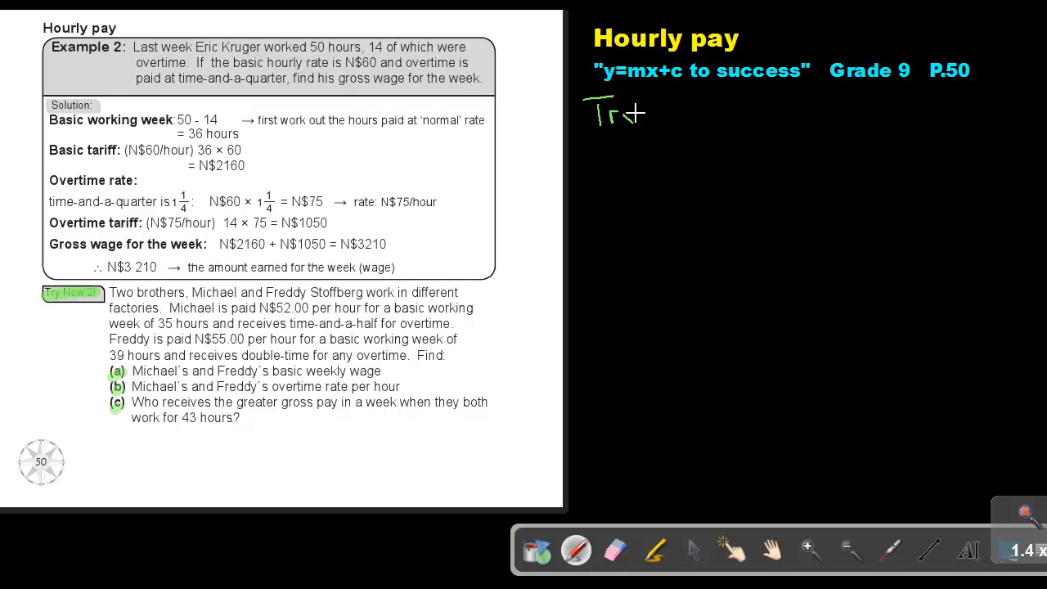
pyautogui.moveTo(663, 107); pyautogui.dragTo(708, 119)
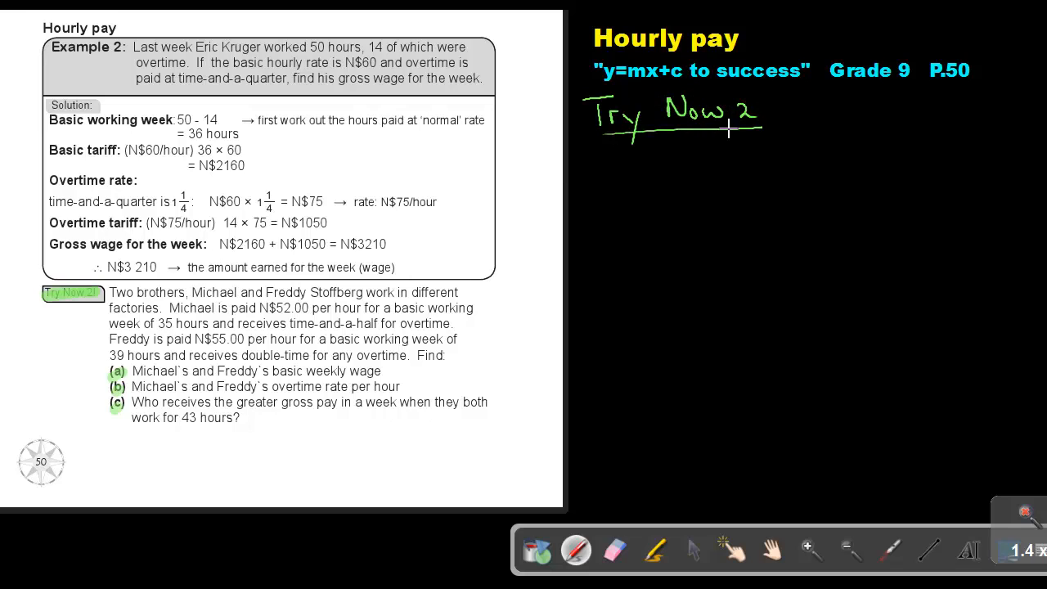
pyautogui.moveTo(194, 306)
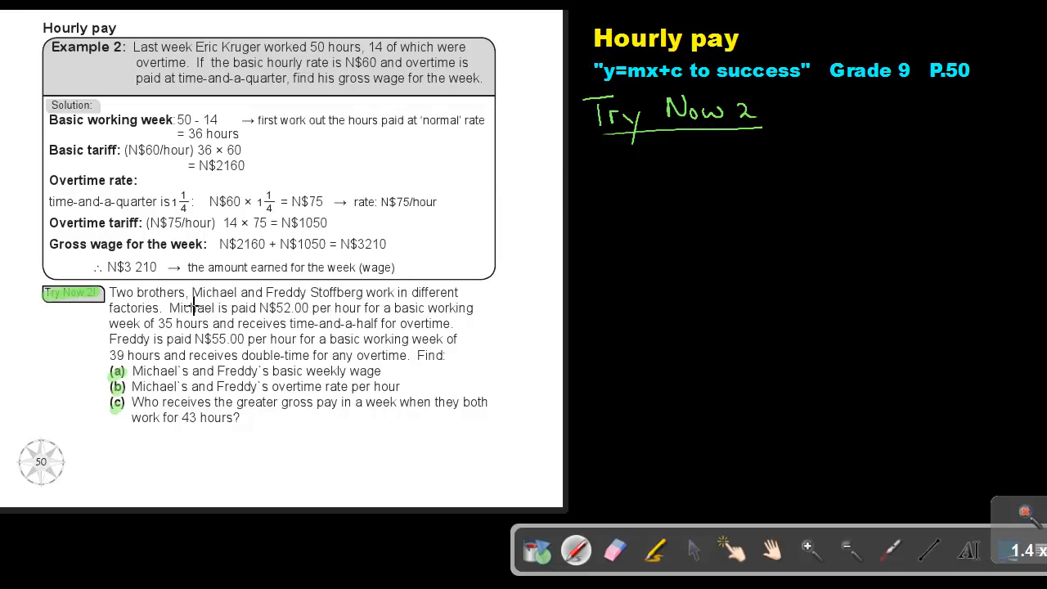
pyautogui.moveTo(365, 307)
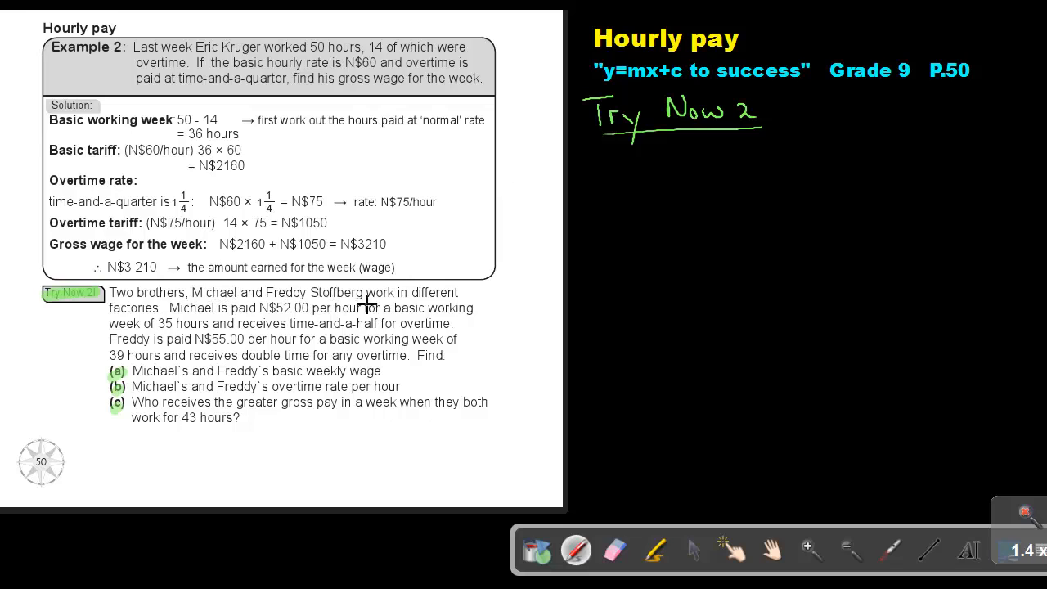
pyautogui.moveTo(162, 312)
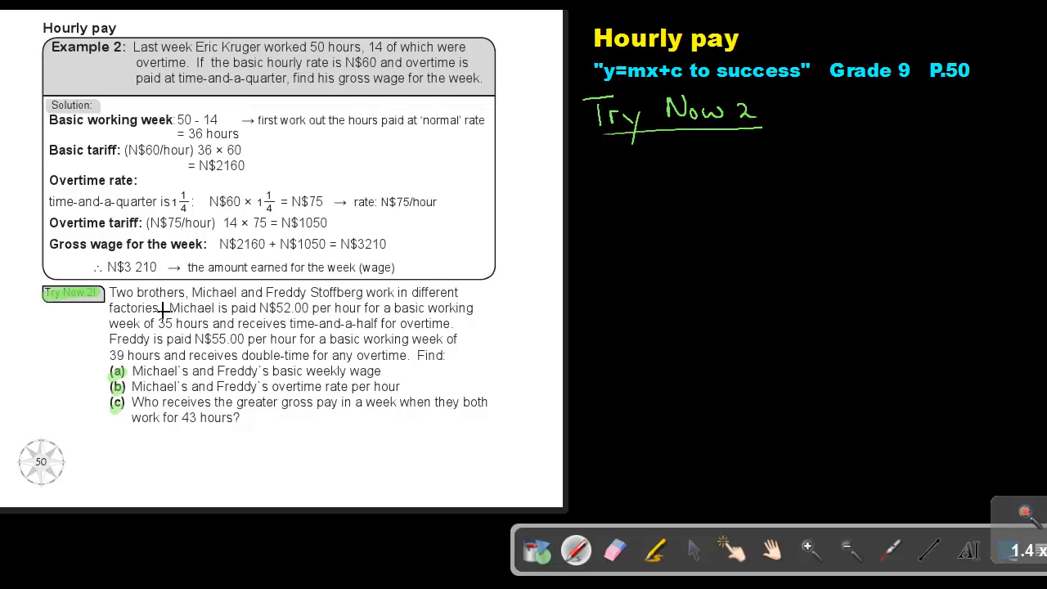
pyautogui.moveTo(347, 317)
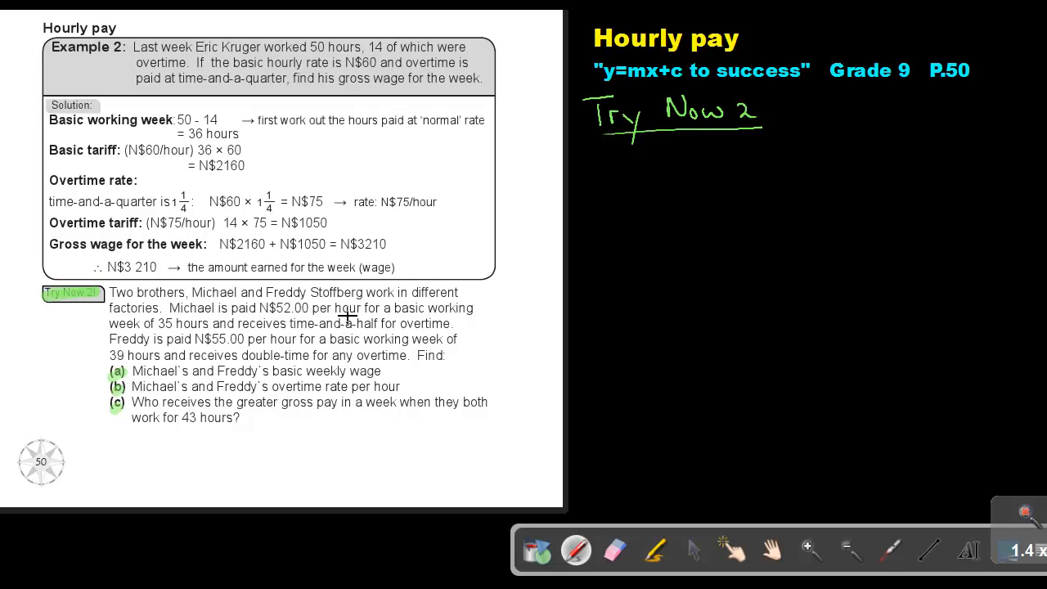
pyautogui.moveTo(151, 333)
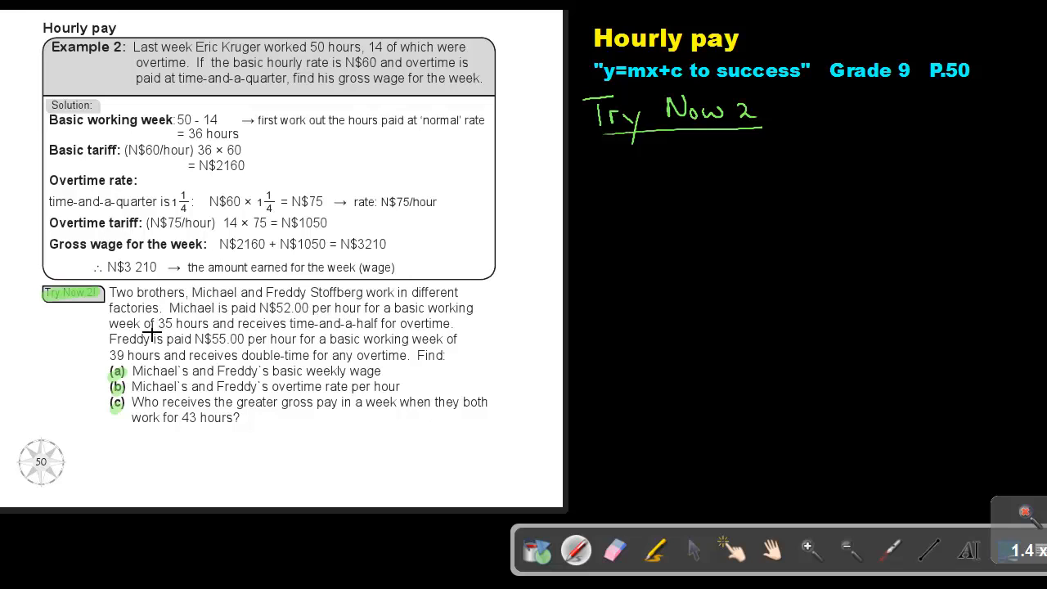
pyautogui.moveTo(274, 323)
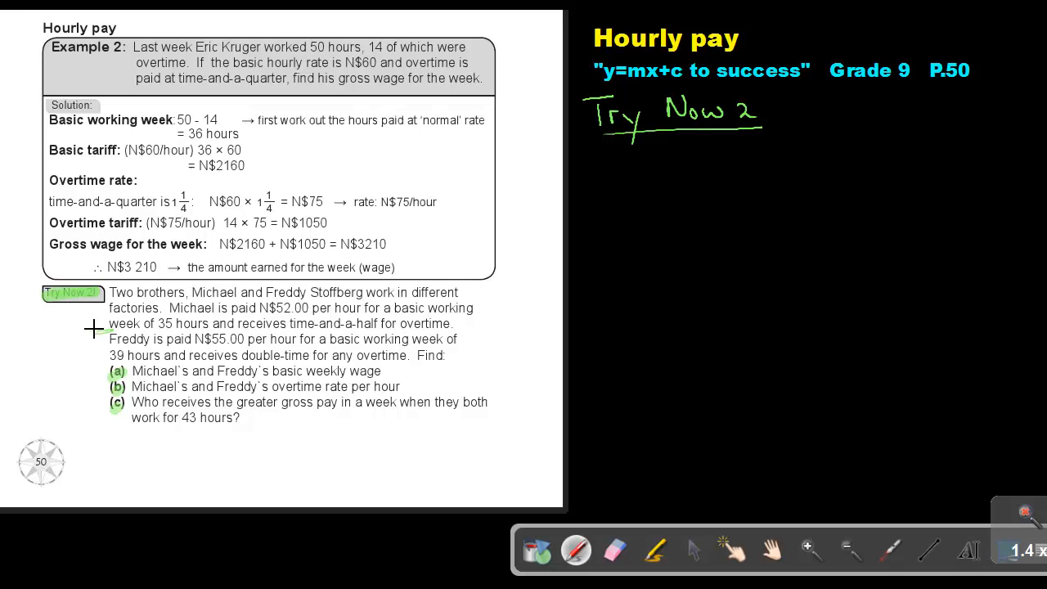
pyautogui.moveTo(223, 347)
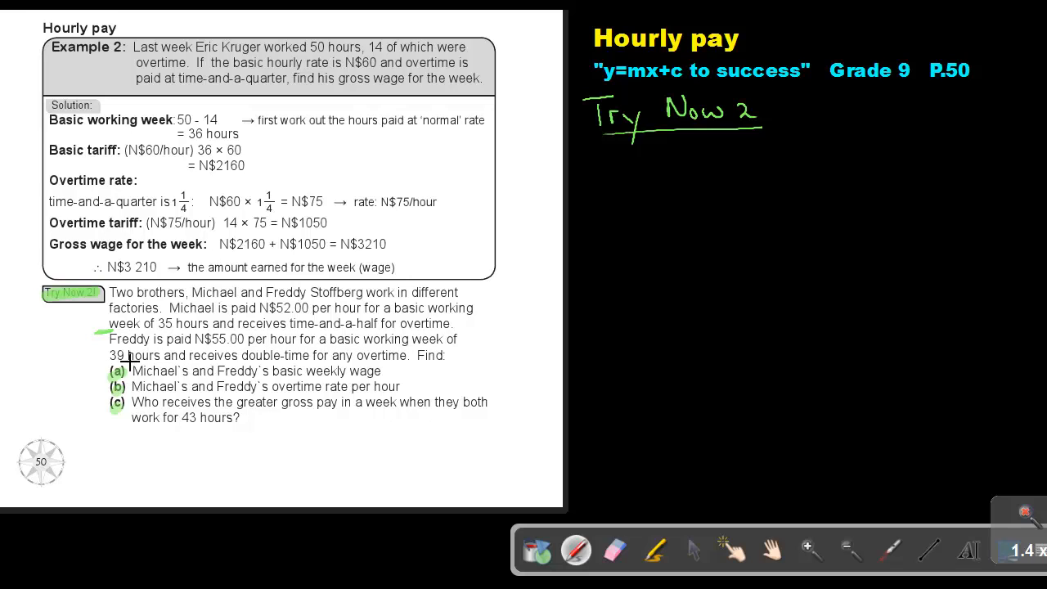
pyautogui.moveTo(303, 364)
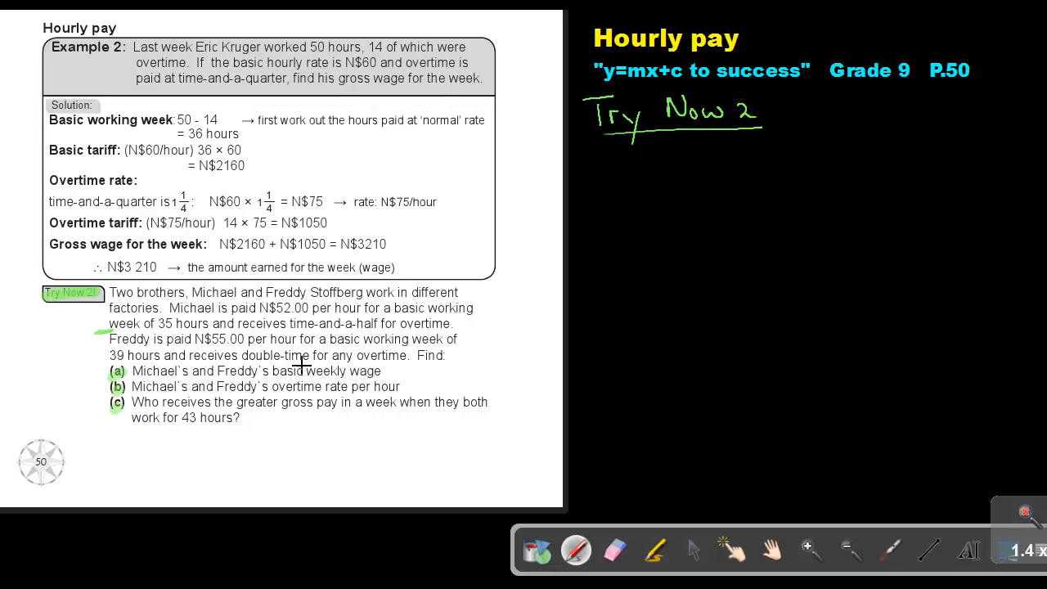
pyautogui.moveTo(466, 351)
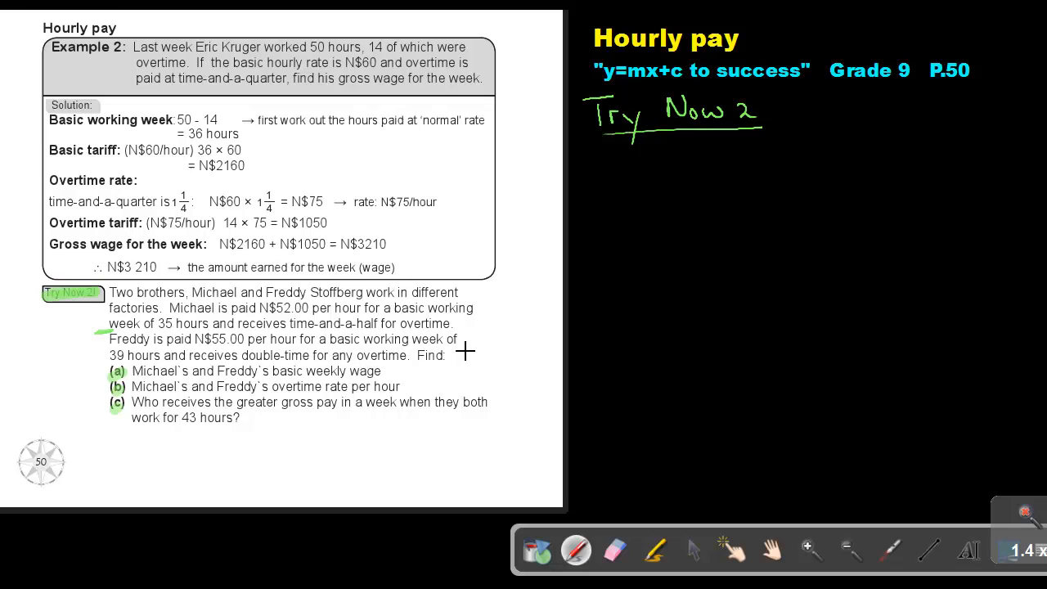
pyautogui.moveTo(287, 376)
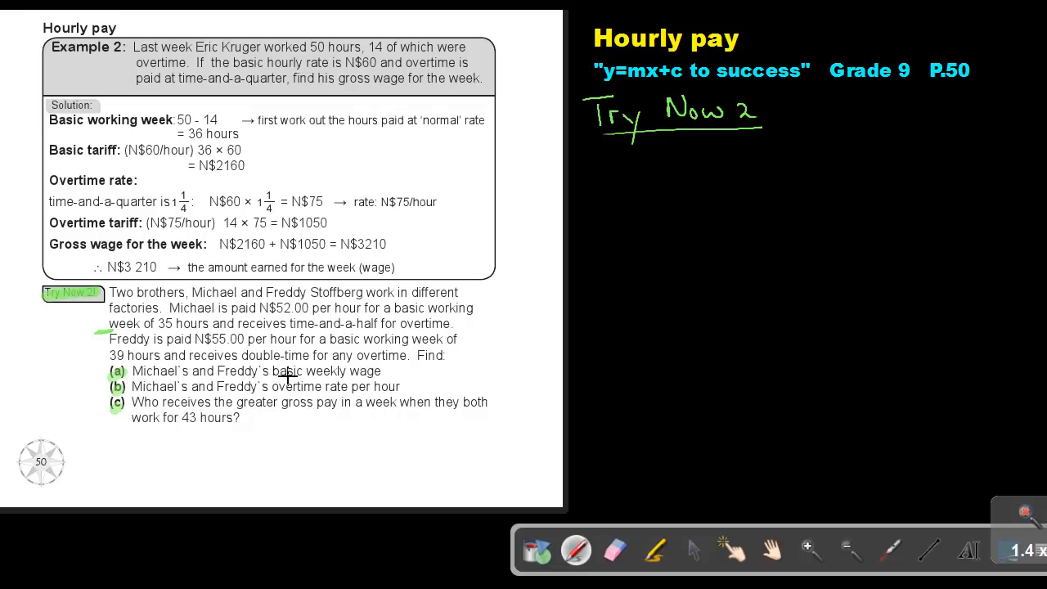
pyautogui.moveTo(373, 350)
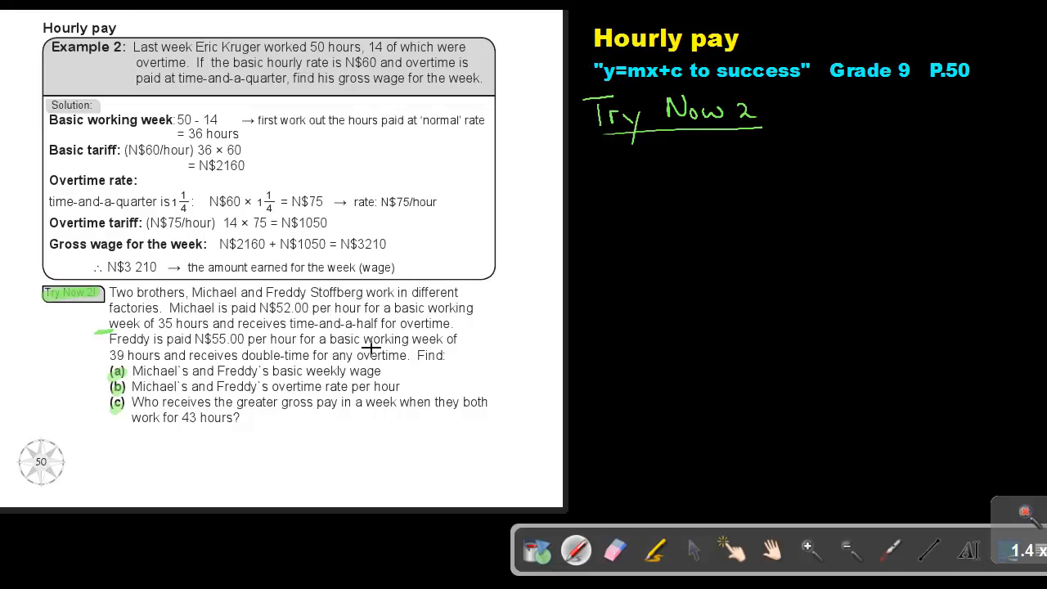
# Write 'a) Michael' and 'Basic weekly wage: 52 × 35 = N$1820' beneath the heading
pyautogui.moveTo(589, 172); pyautogui.dragTo(610, 188)
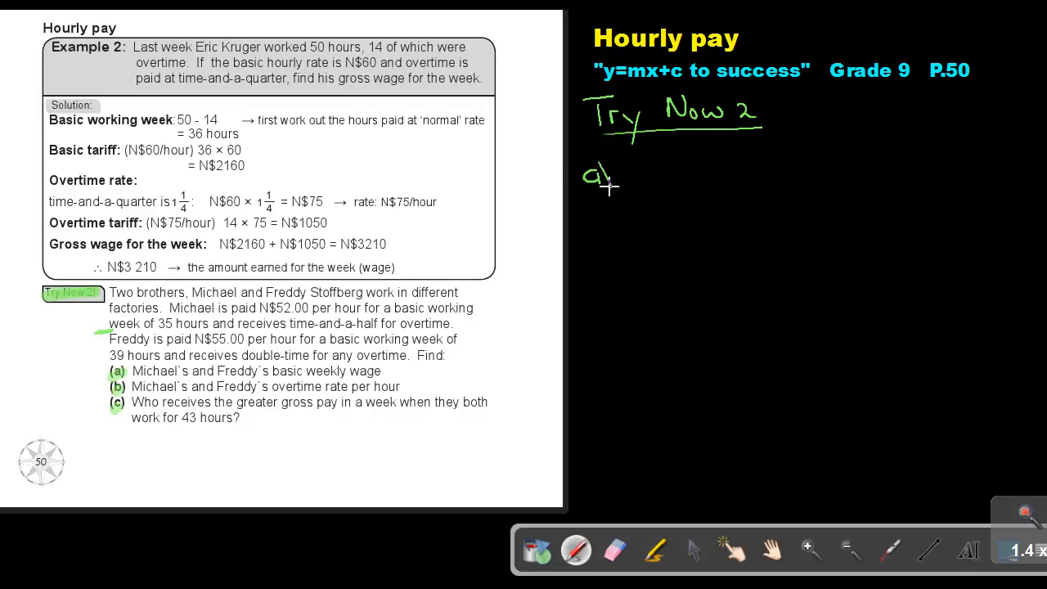
pyautogui.moveTo(630, 184); pyautogui.dragTo(663, 172)
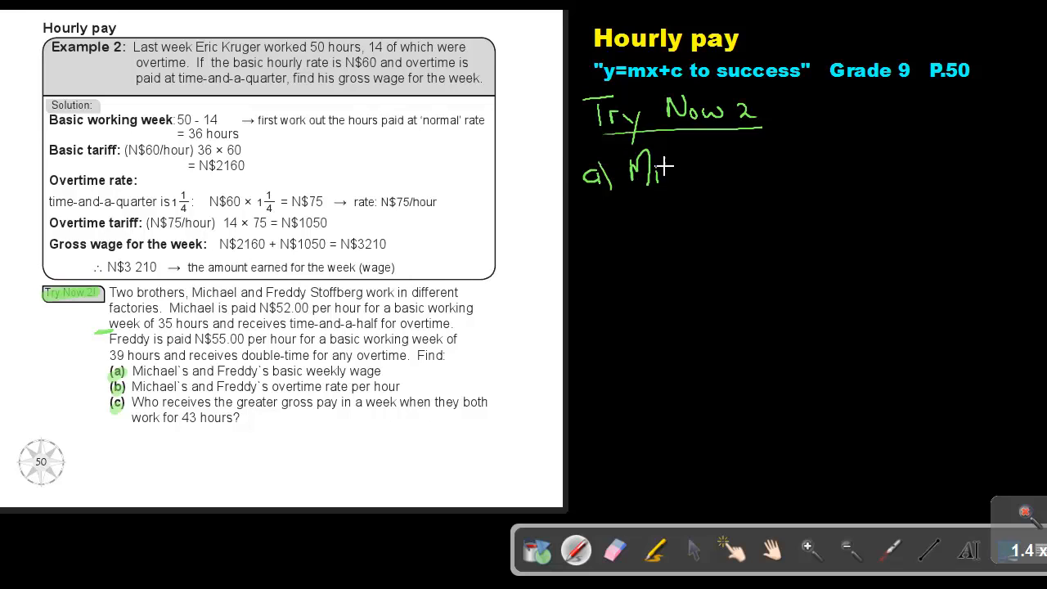
pyautogui.moveTo(655, 167); pyautogui.dragTo(712, 168)
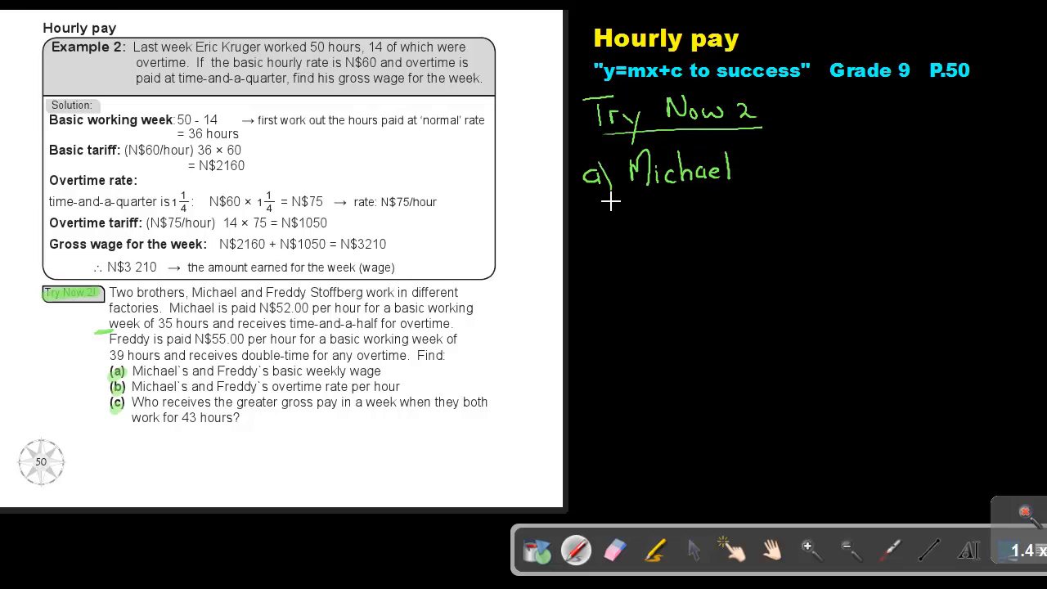
pyautogui.moveTo(609, 202); pyautogui.dragTo(646, 225)
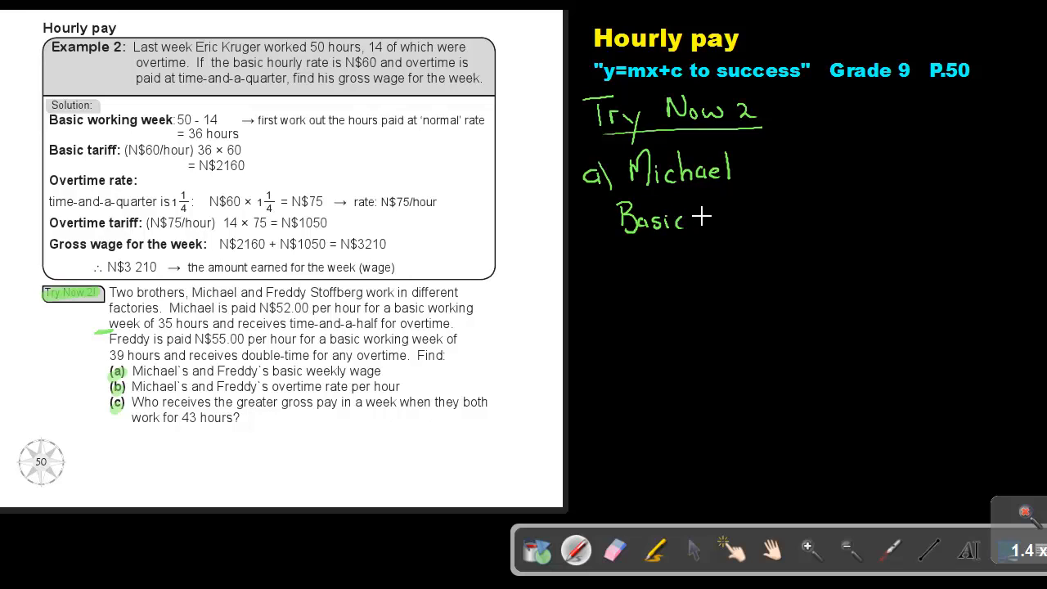
pyautogui.moveTo(687, 219); pyautogui.dragTo(740, 220)
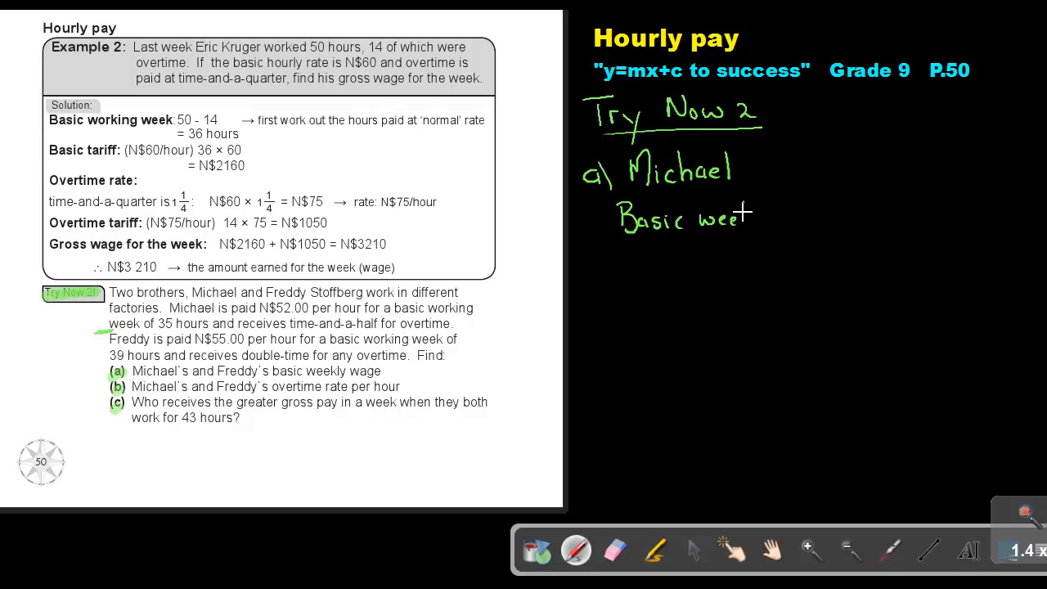
pyautogui.moveTo(744, 217); pyautogui.dragTo(818, 217)
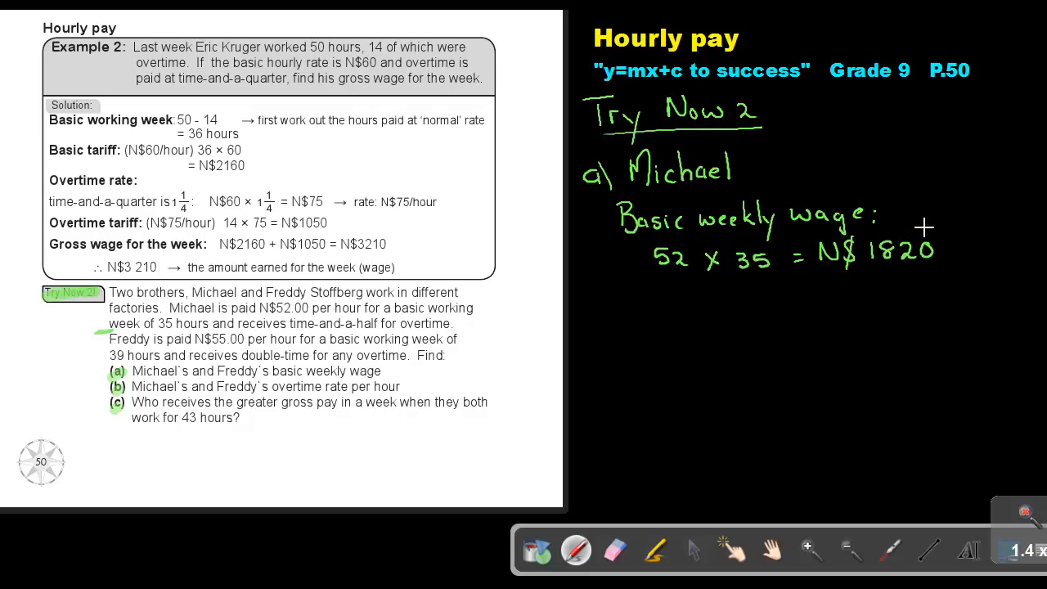
pyautogui.moveTo(587, 275)
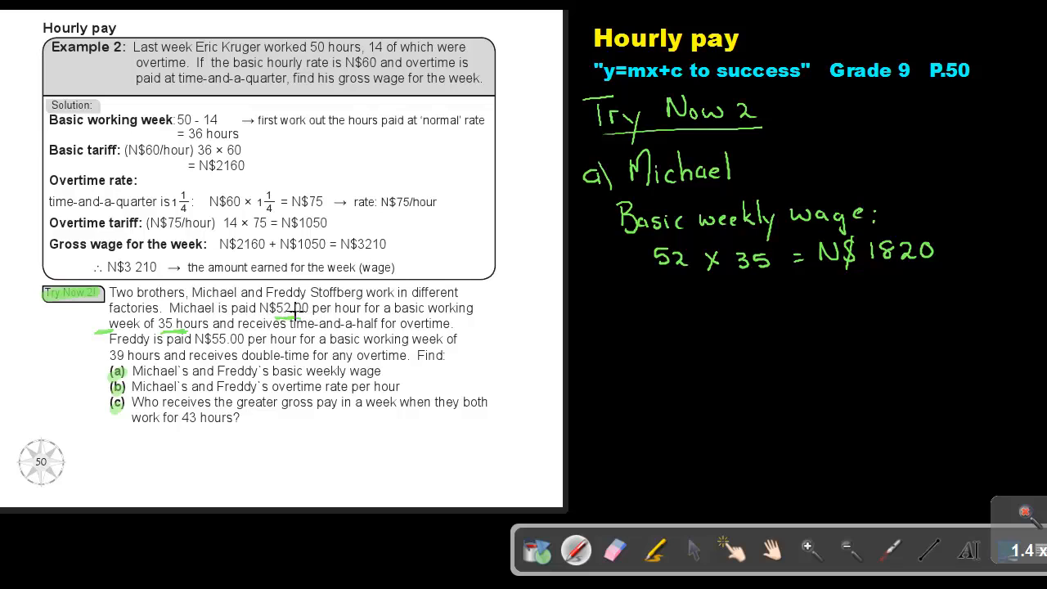
pyautogui.moveTo(250, 321)
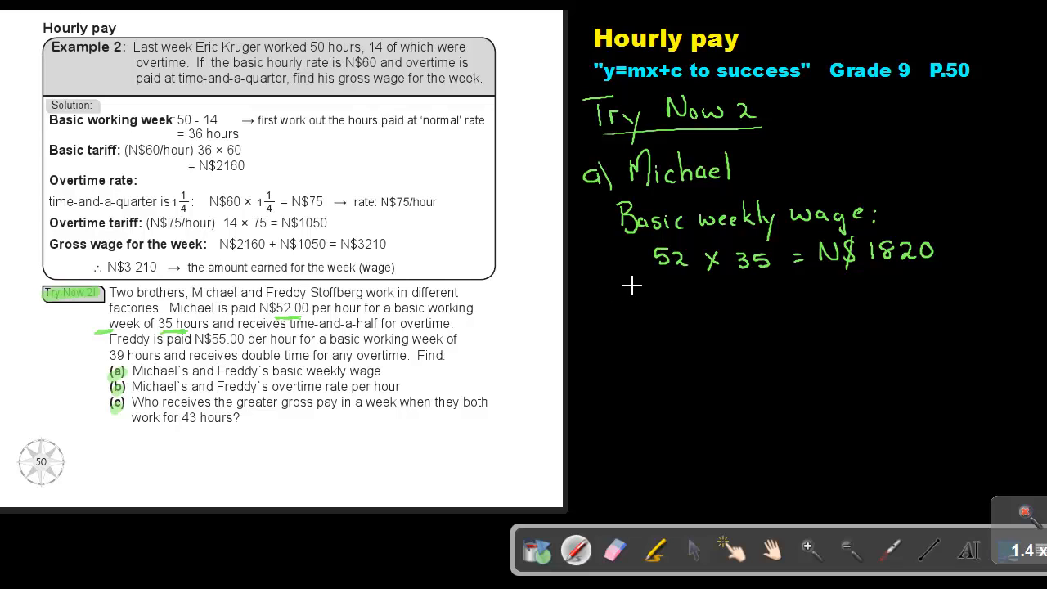
# Write 'Freddy' in blue and begin his basic weekly wage line under Michael's
pyautogui.moveTo(630, 295); pyautogui.dragTo(671, 303)
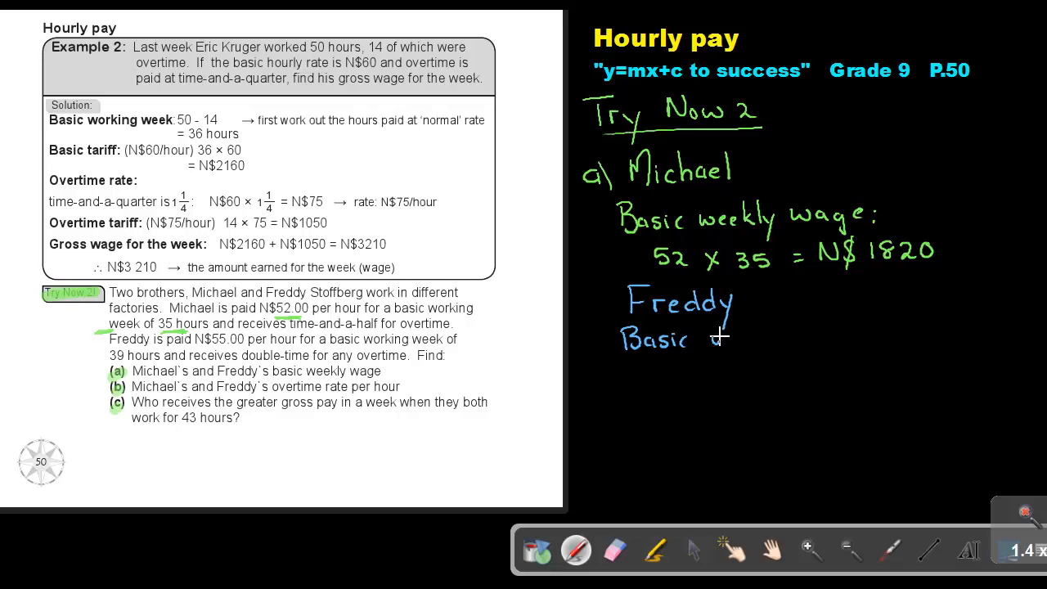
pyautogui.moveTo(712, 340); pyautogui.dragTo(778, 335)
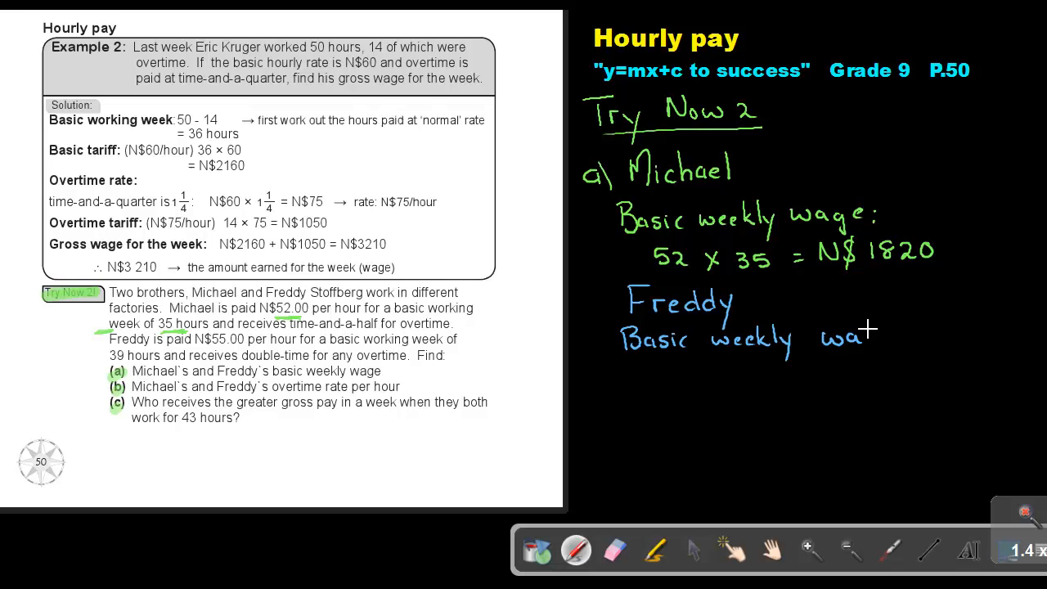
pyautogui.moveTo(871, 340)
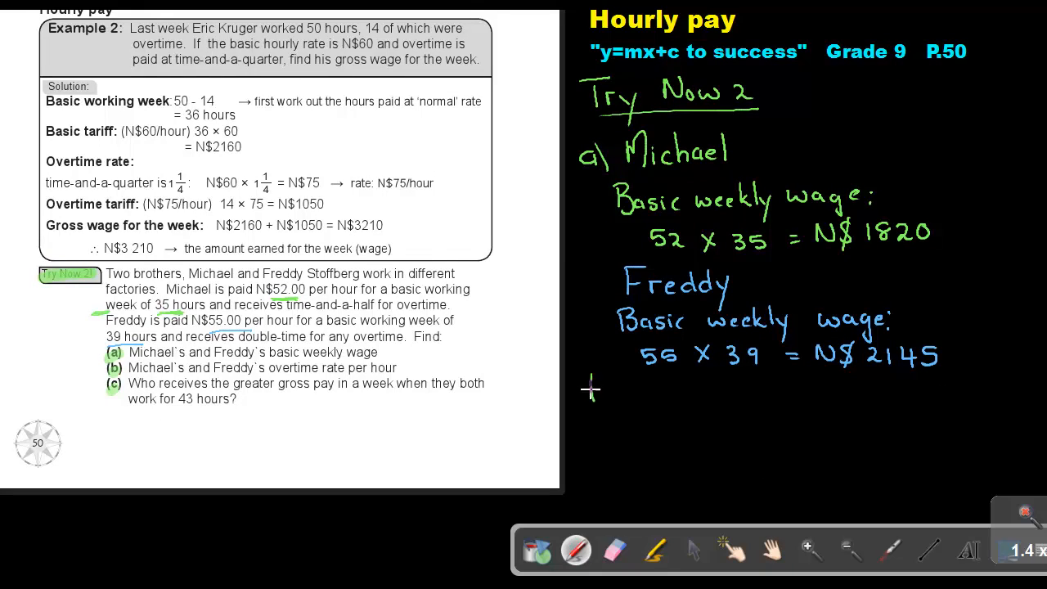
# Write part b) overtime: Michael 1.5 × 52 = N$78/hour, Freddy 2 × 55 = N$110/hour
pyautogui.moveTo(589, 385); pyautogui.dragTo(614, 401)
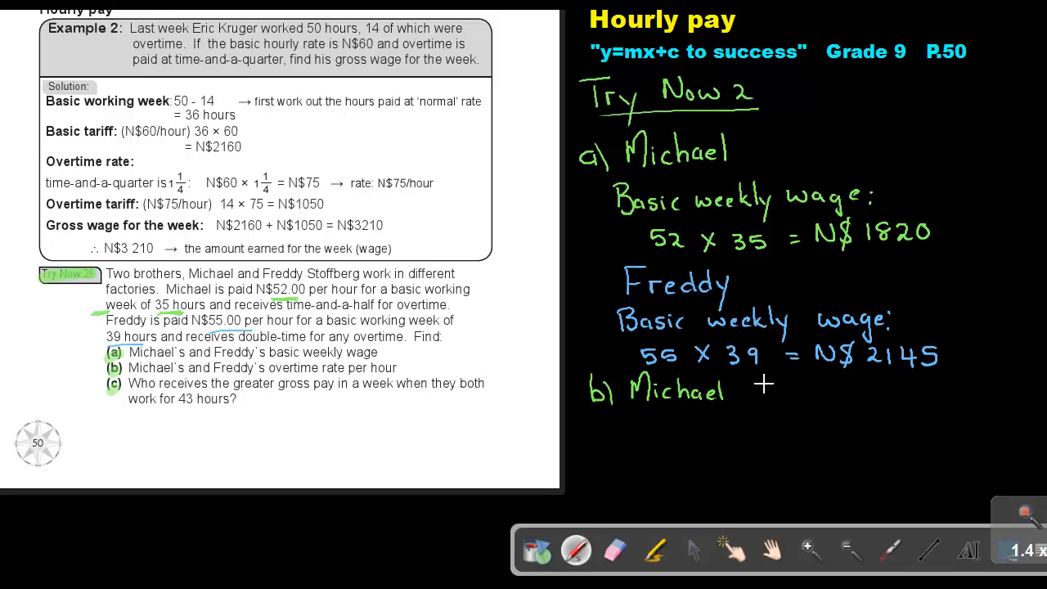
pyautogui.write('Over')
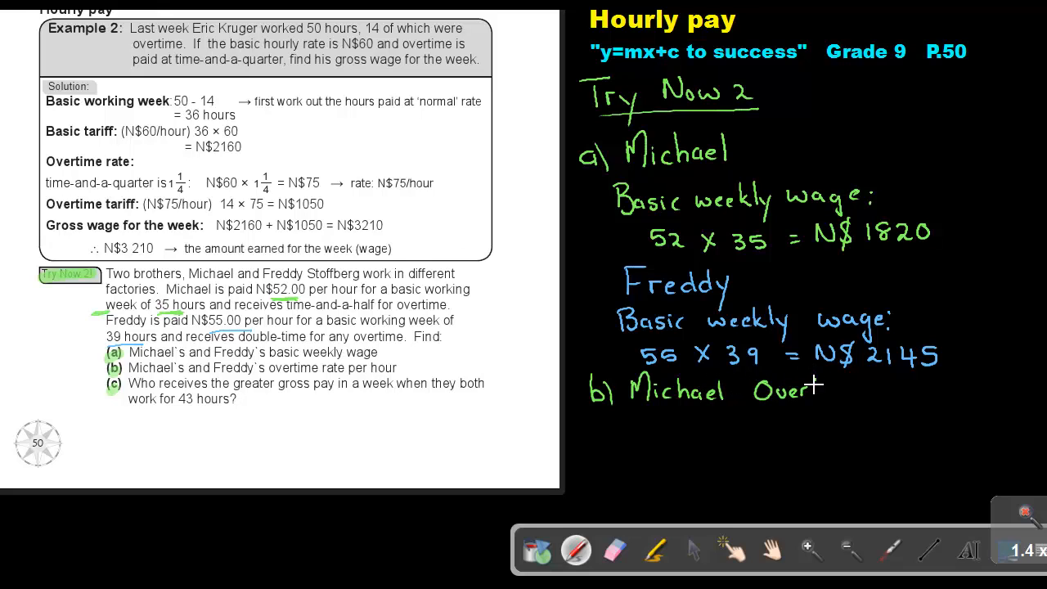
pyautogui.write('time')
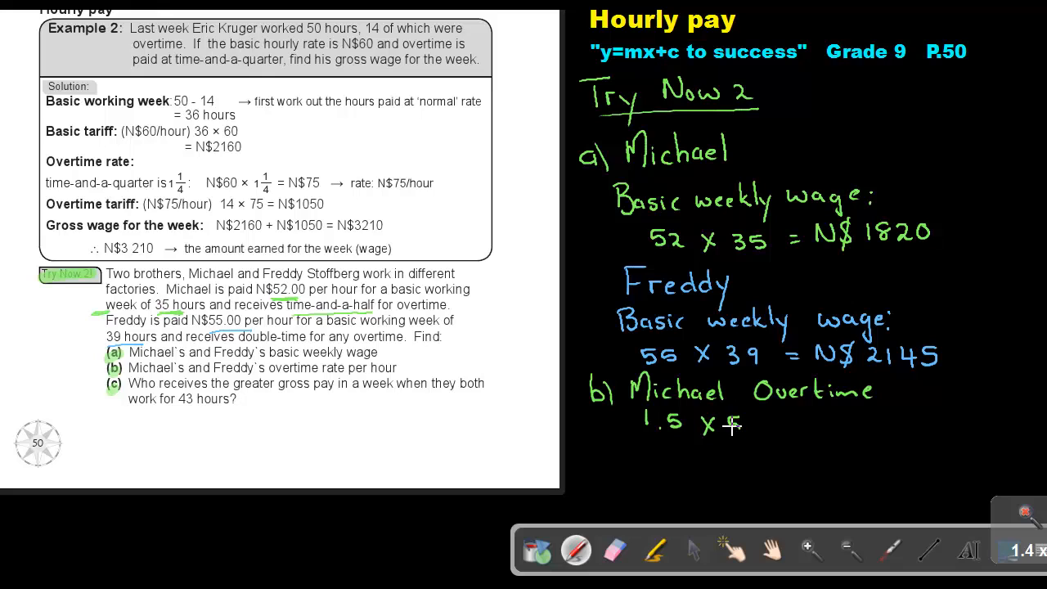
pyautogui.write('52 = N$')
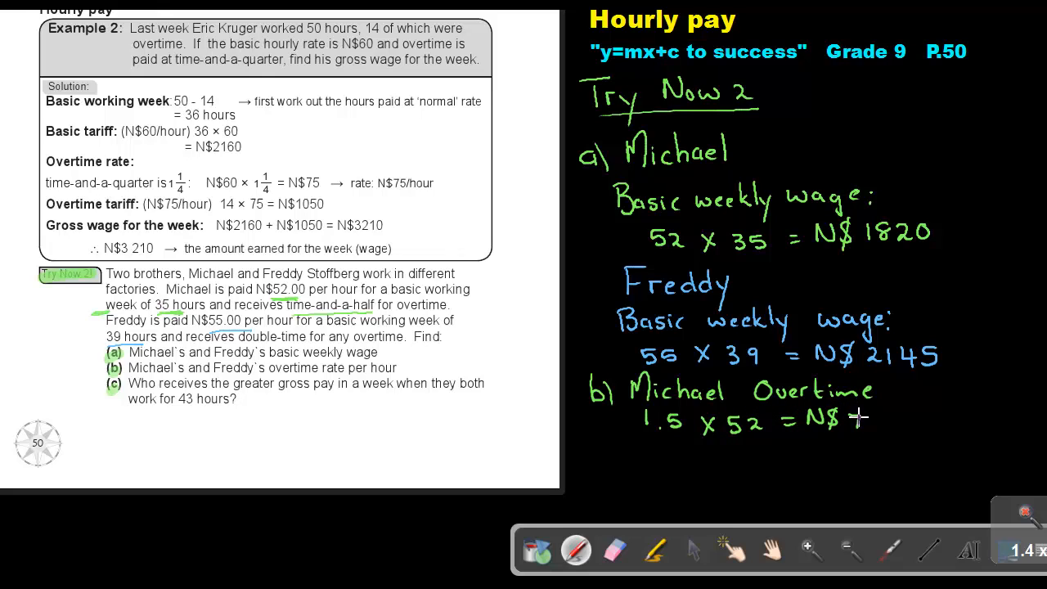
pyautogui.write('78/hour')
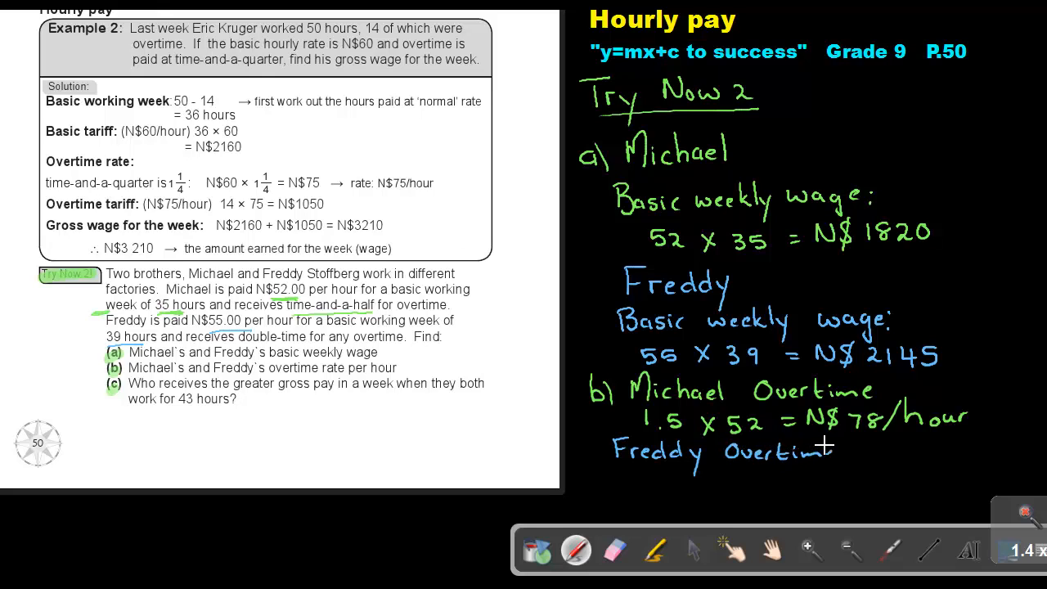
pyautogui.moveTo(159, 352)
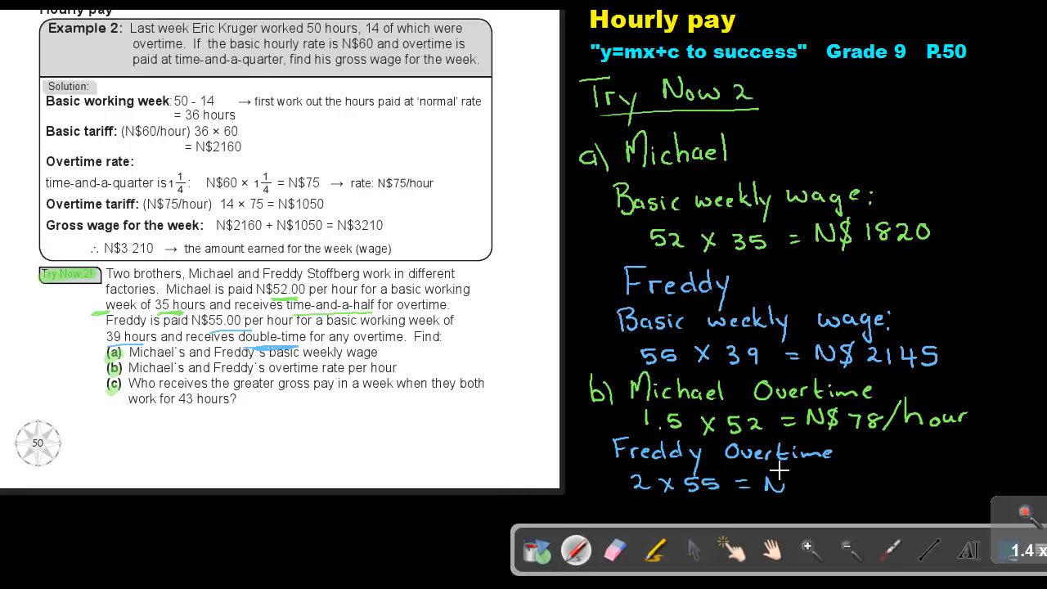
pyautogui.write('110/hour')
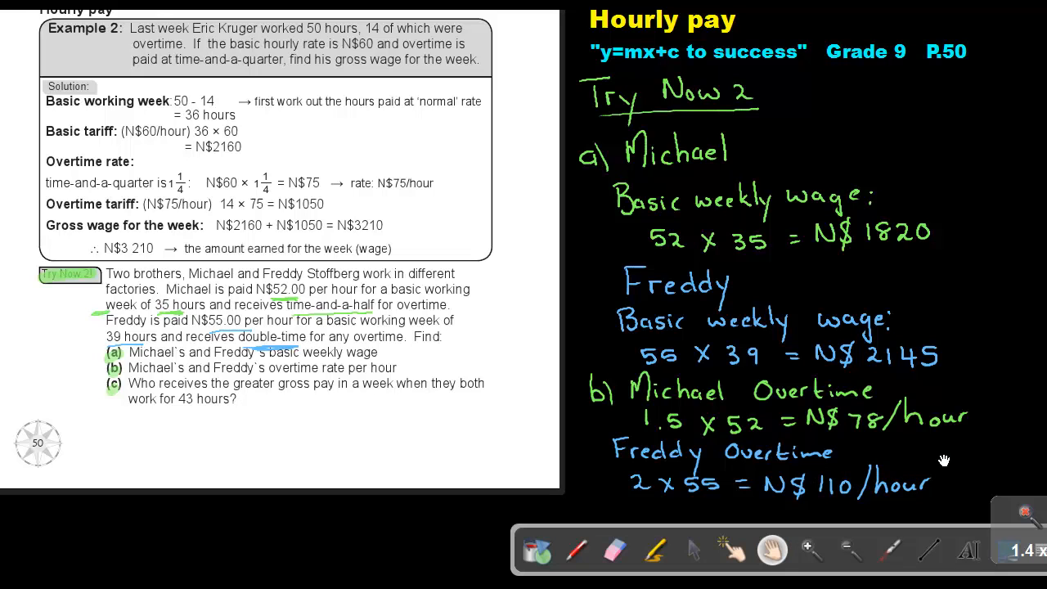
# Write part c) for Michael's 43-hour week: 35 normal plus 8 overtime hours
pyautogui.scroll(3)
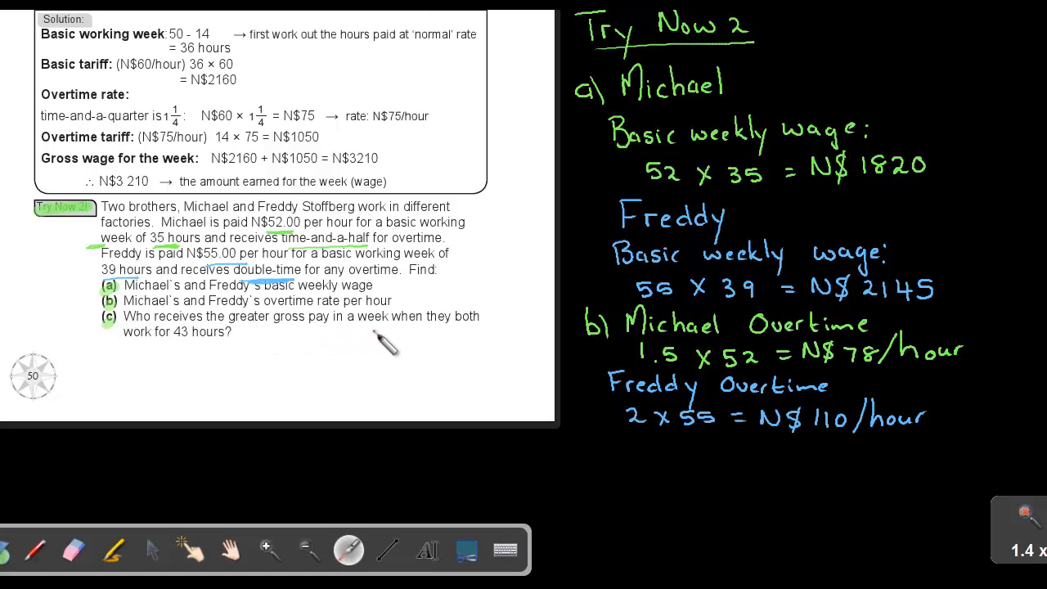
pyautogui.moveTo(197, 348)
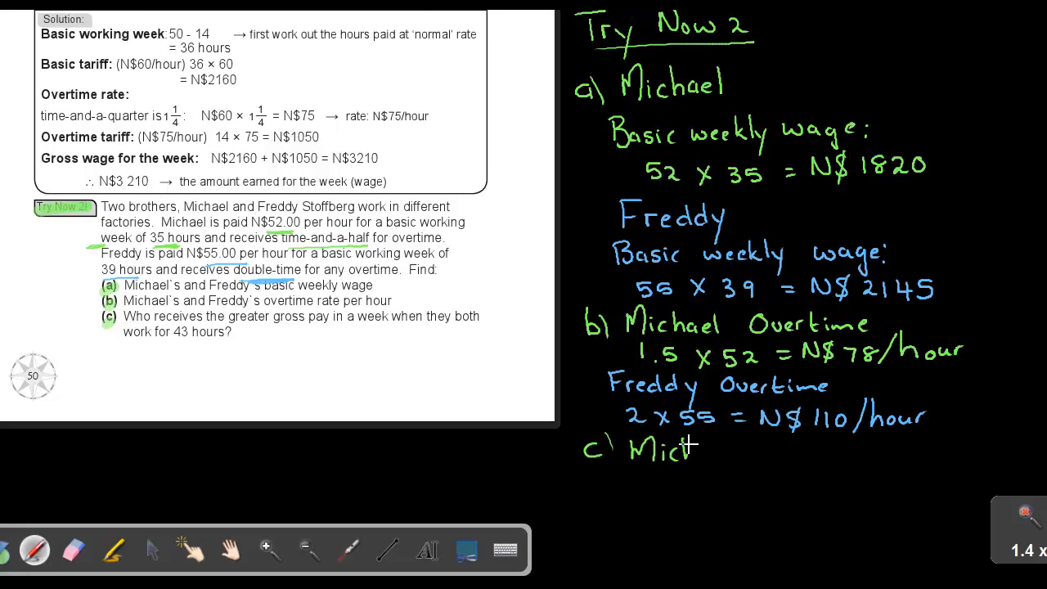
pyautogui.write('hael: Week')
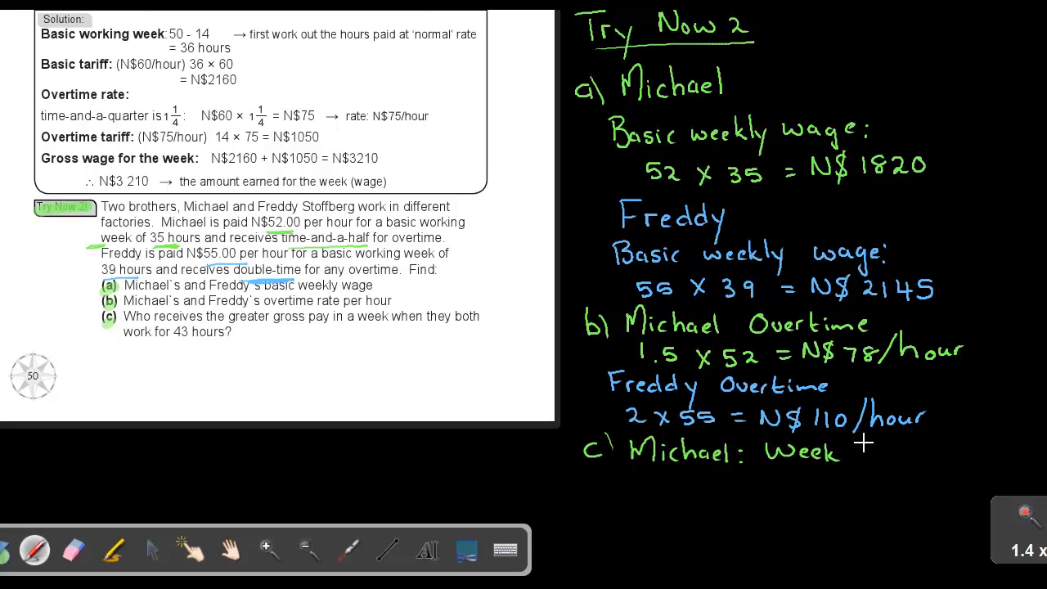
pyautogui.write('43 h')
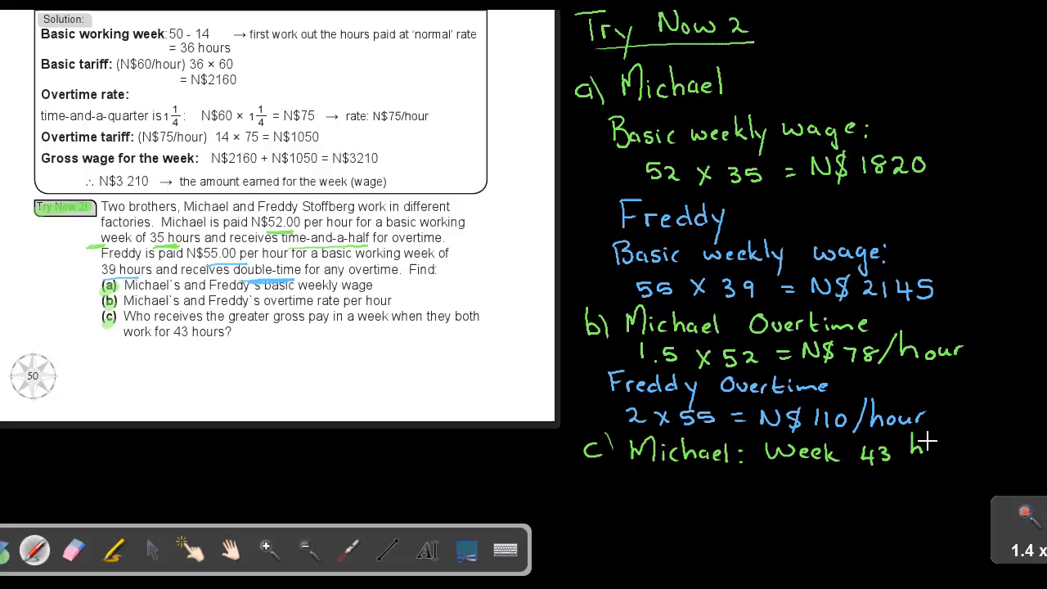
pyautogui.write('hours')
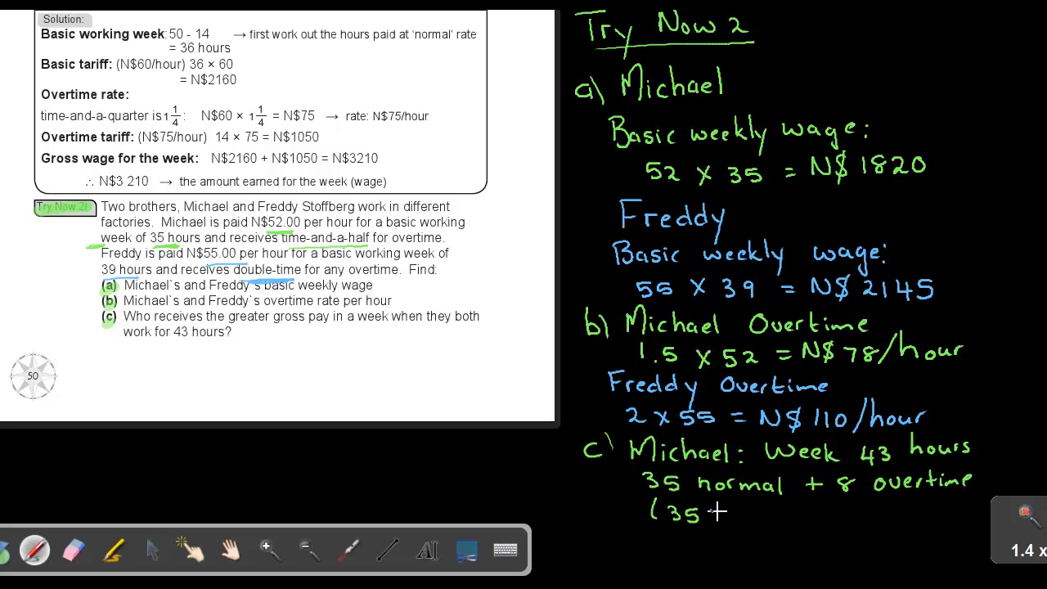
# Compute Michael's pay (35×52)+(8×78) = 1820+624 = N$2444 and start Freddy's calculation
pyautogui.write('x 52) + (')
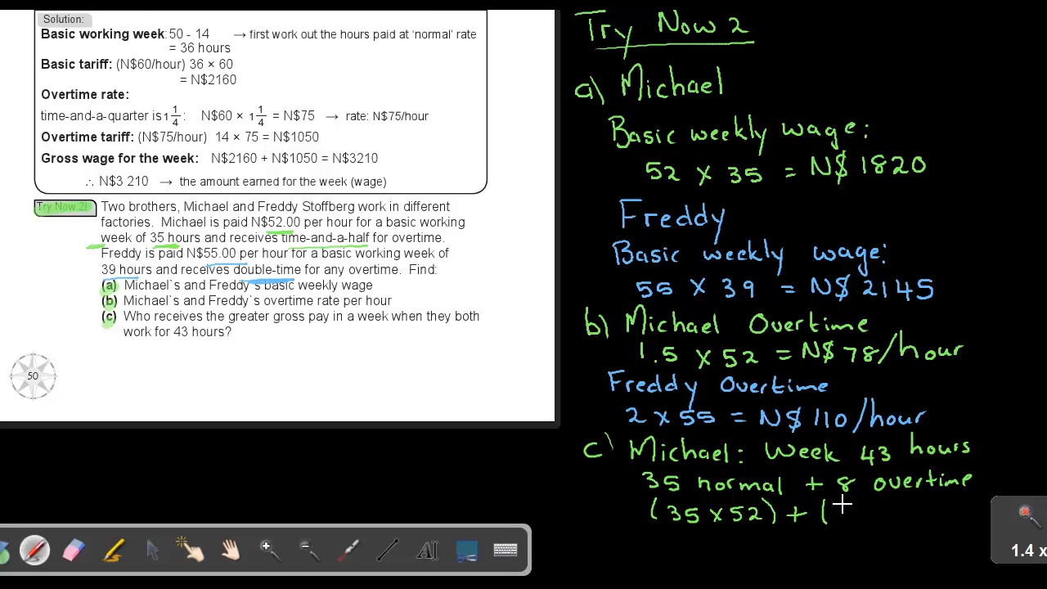
pyautogui.write('8 x')
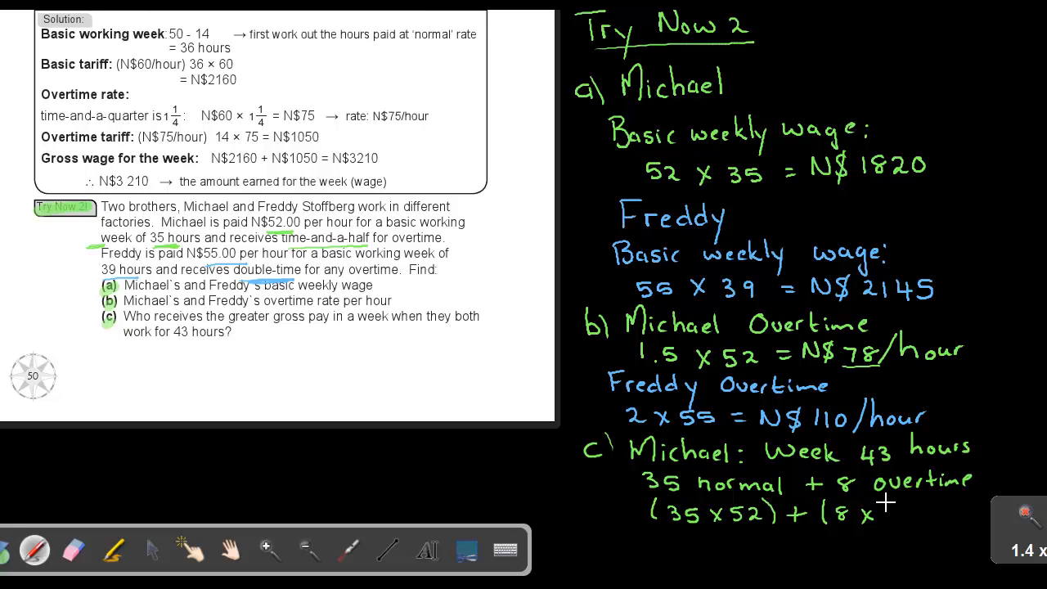
pyautogui.moveTo(880, 514); pyautogui.dragTo(929, 514)
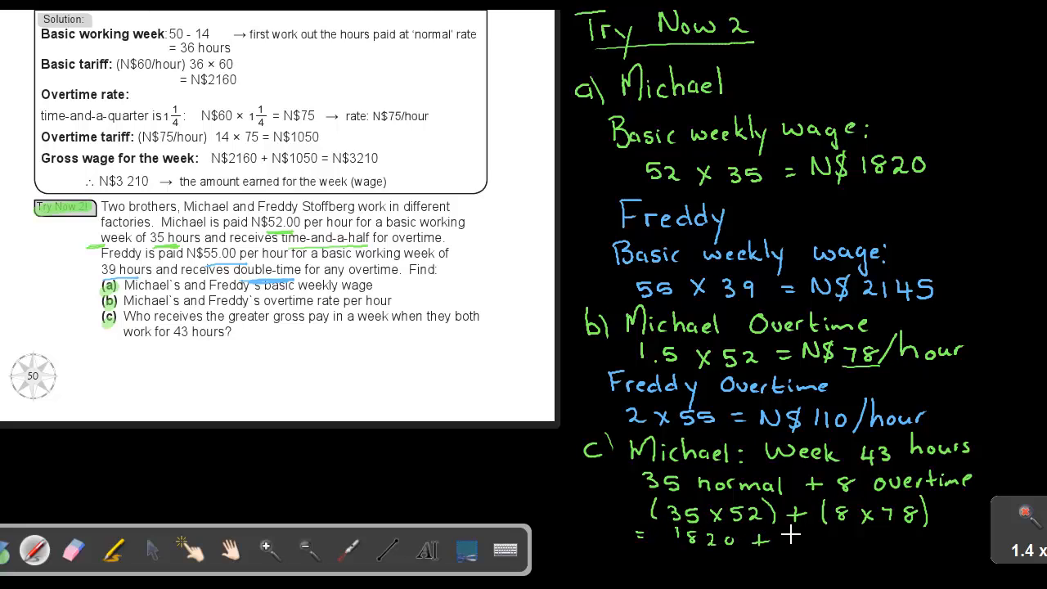
pyautogui.write('624')
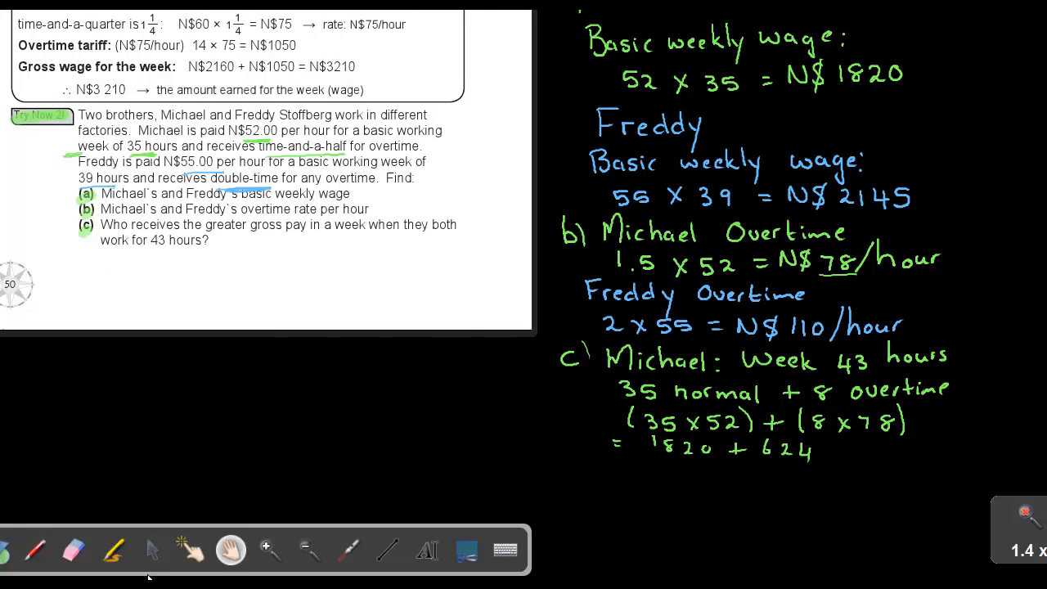
pyautogui.click(34, 550)
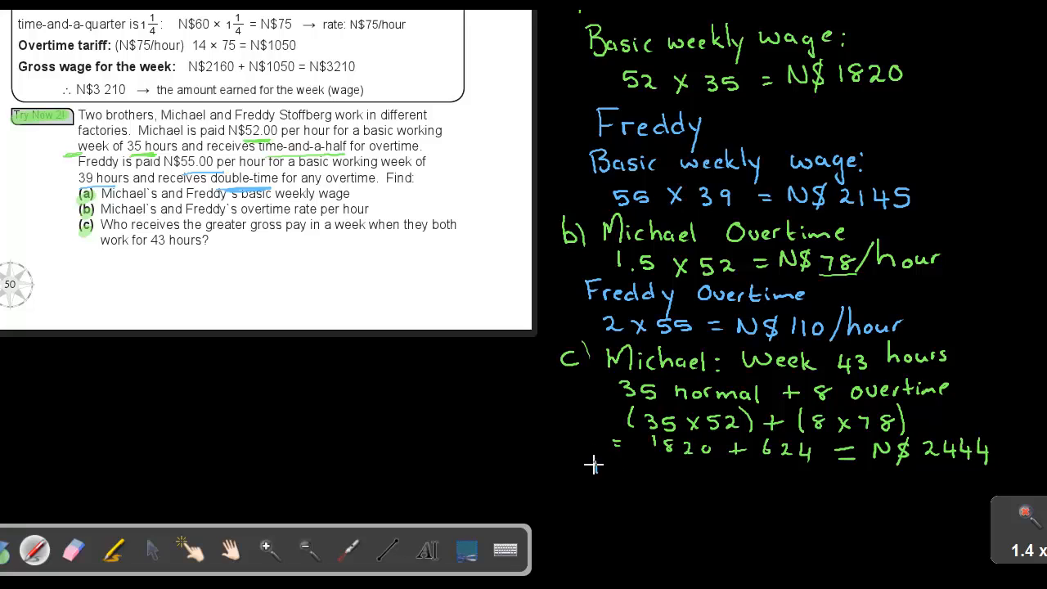
pyautogui.moveTo(594, 469); pyautogui.dragTo(650, 469)
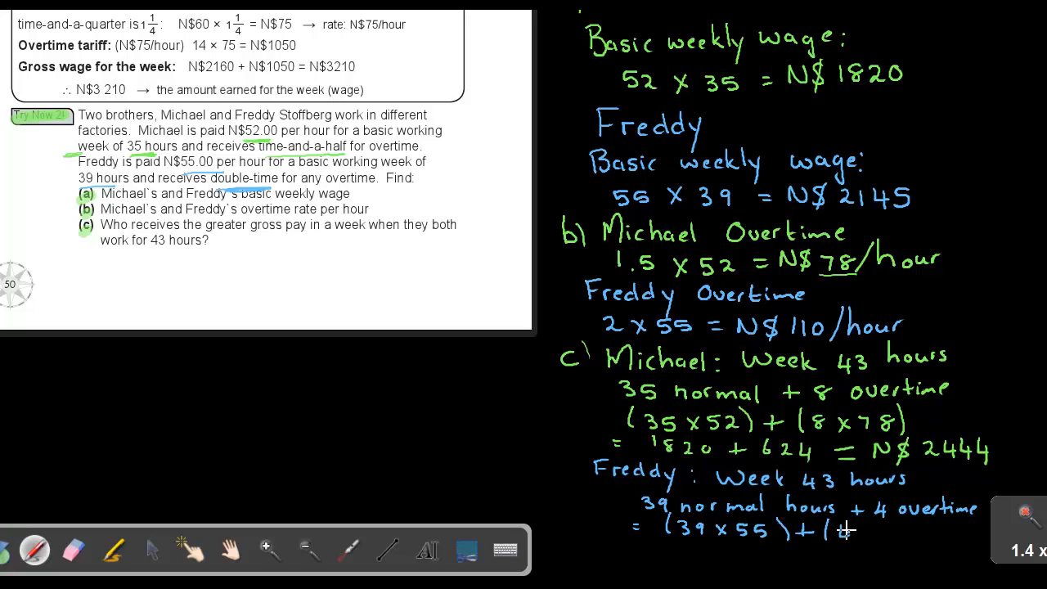
# Write Freddy's (39×55)+(4×110) = 2145+440 = N$2585, underline both totals, start the conclusion
pyautogui.write('4 x 110)')
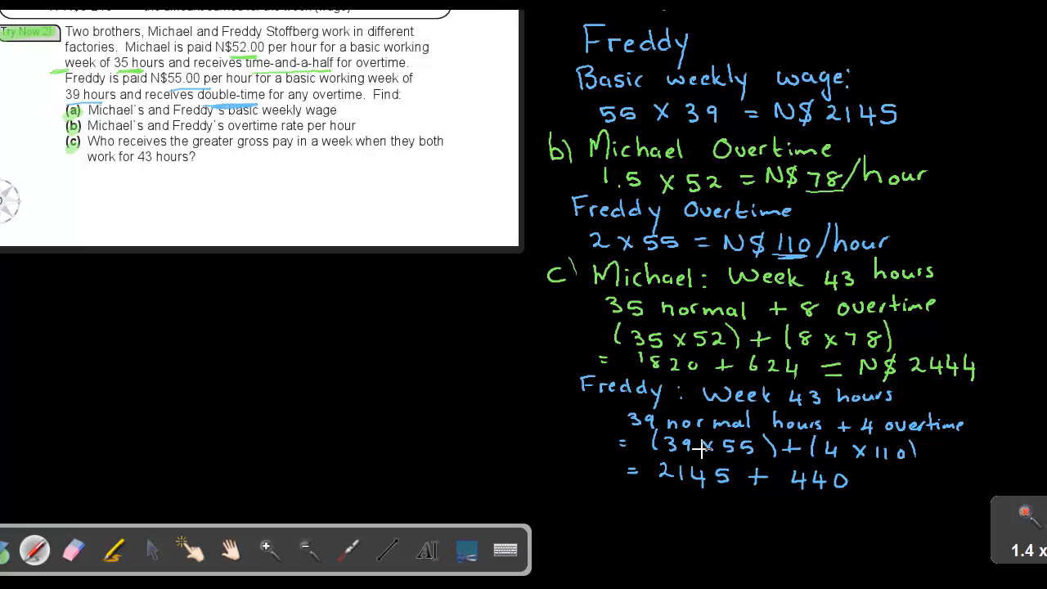
pyautogui.moveTo(860, 476)
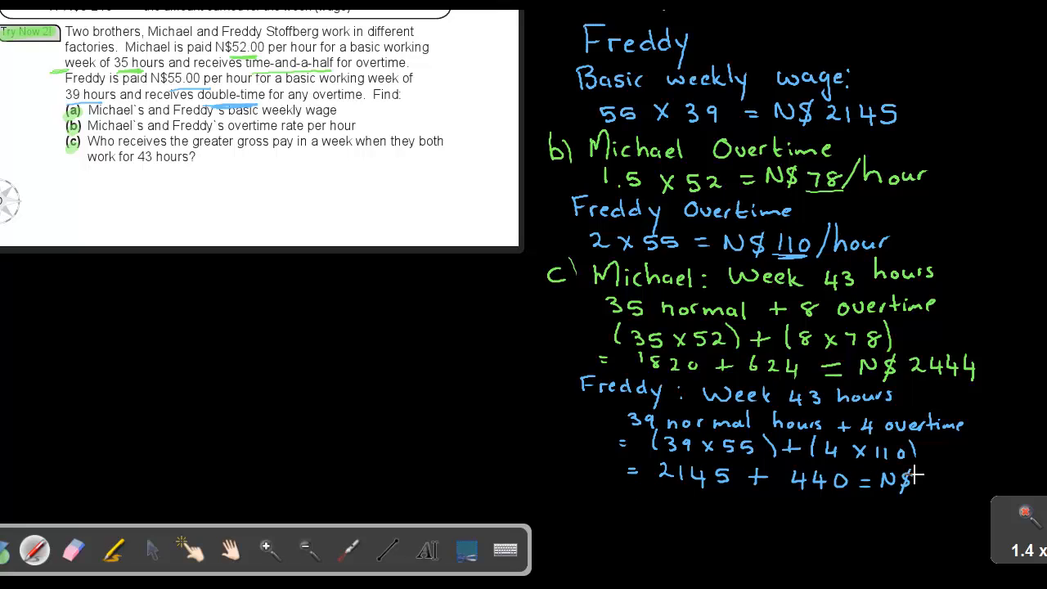
pyautogui.click(932, 479)
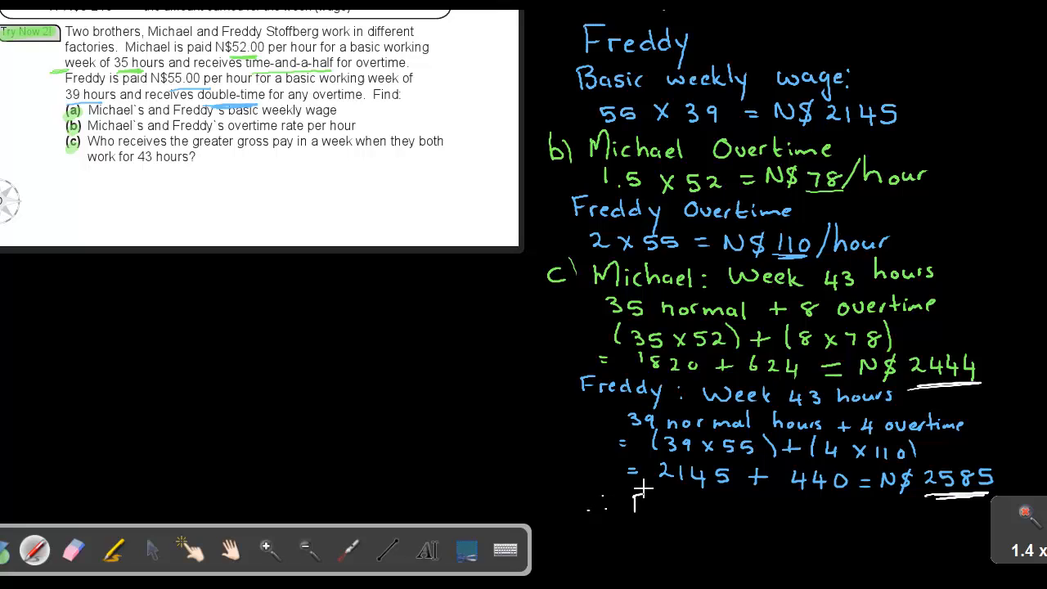
pyautogui.write('Fredd')
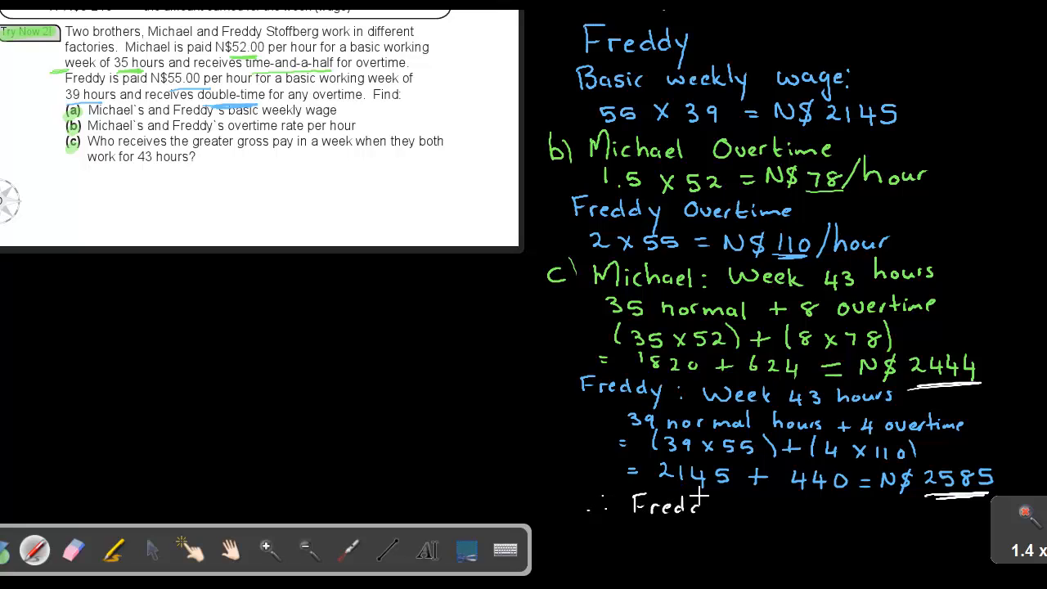